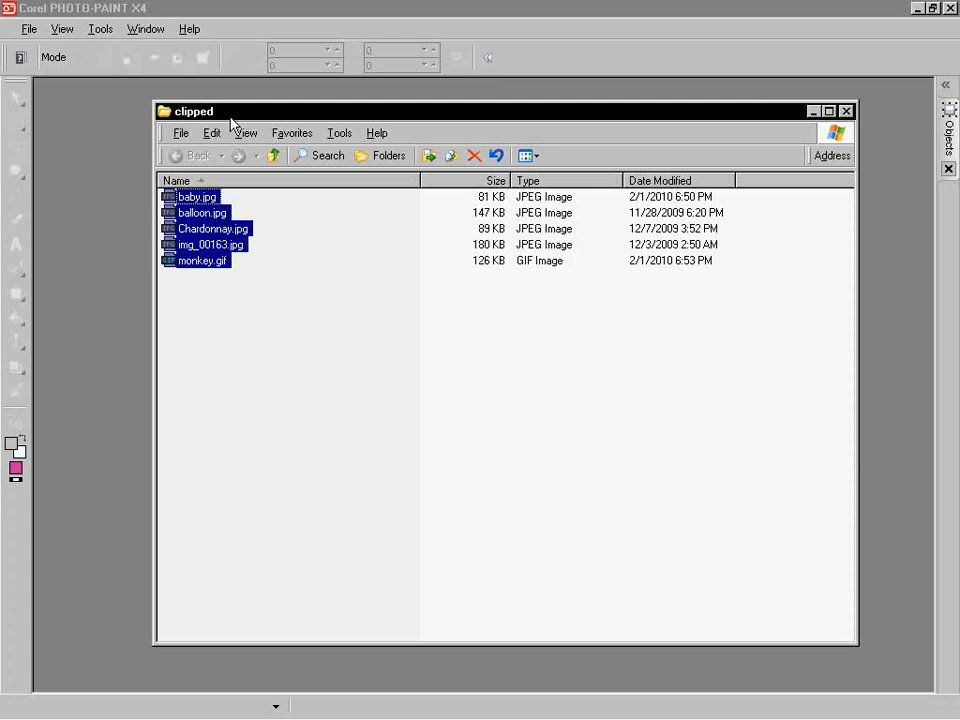
mouse_move(195, 310)
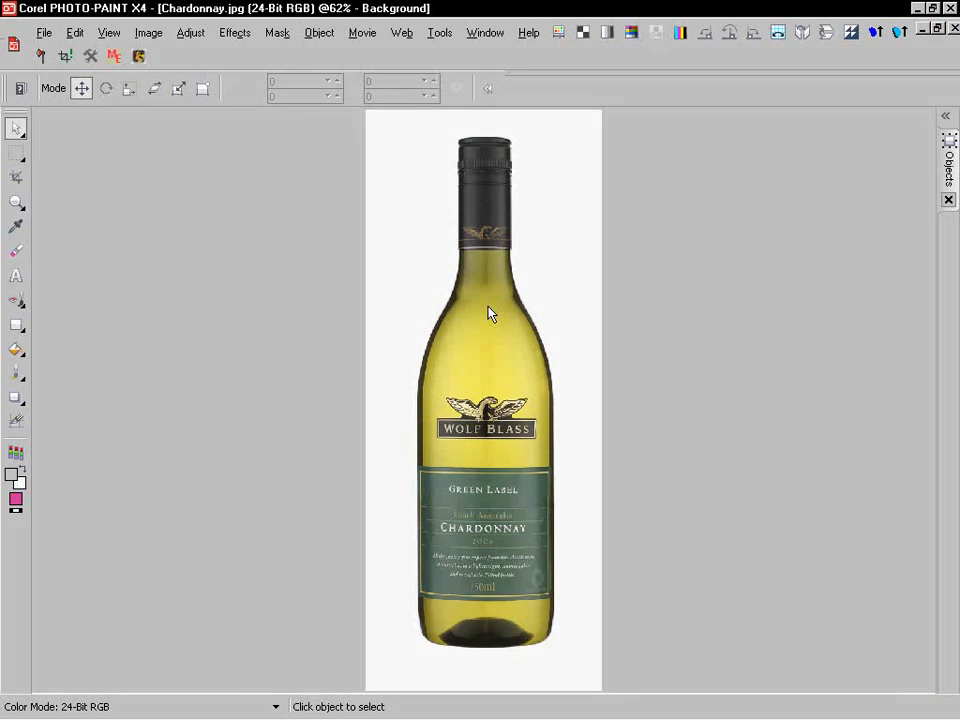
mouse_move(510, 312)
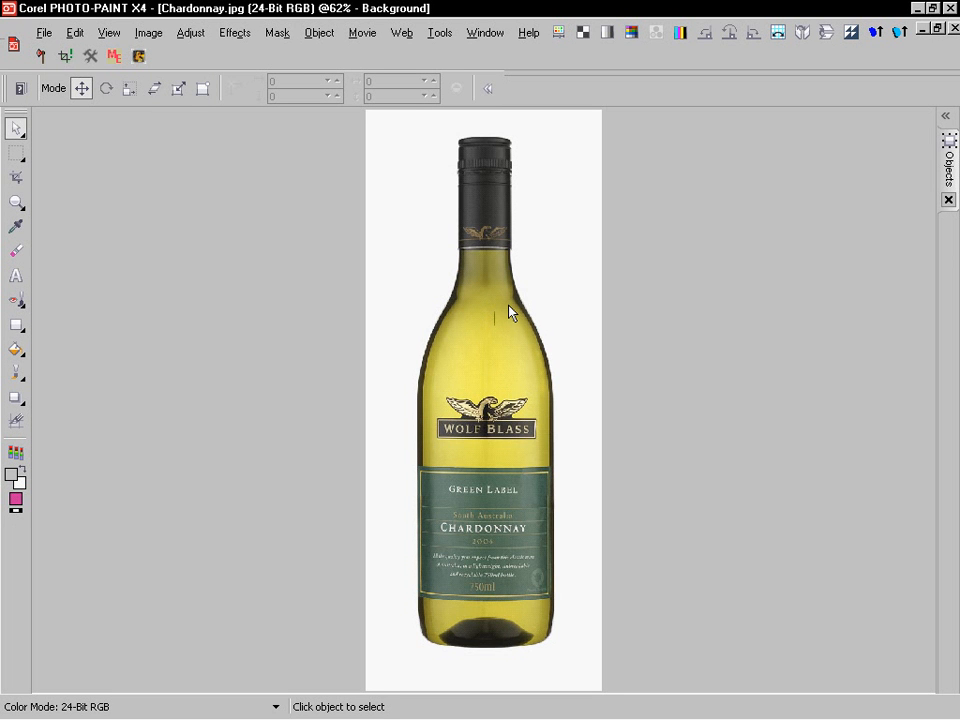
mouse_move(452, 356)
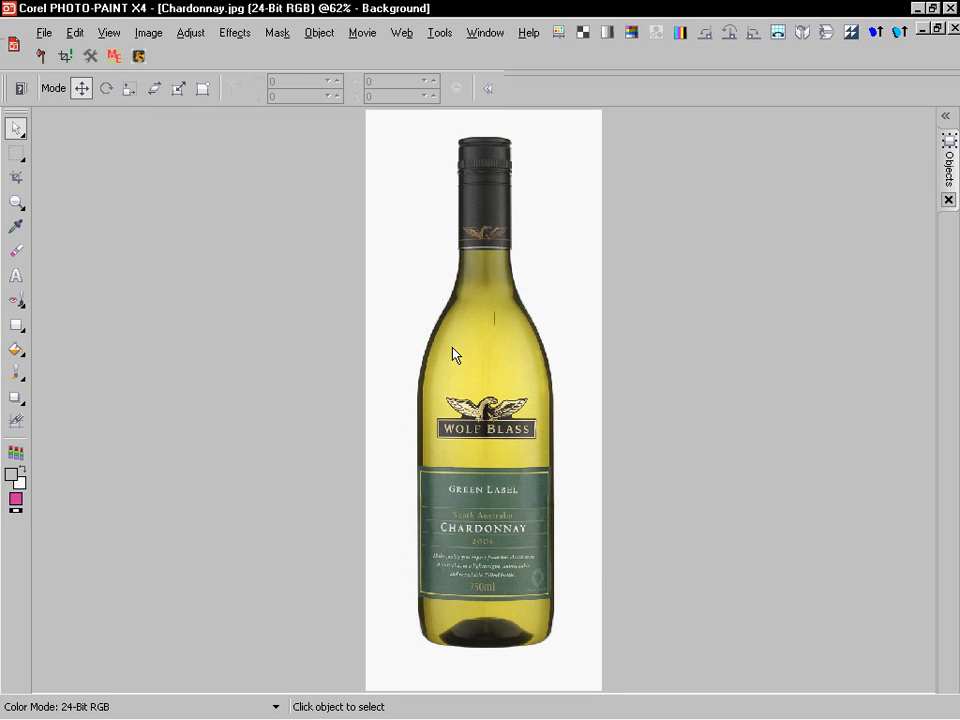
mouse_move(464, 356)
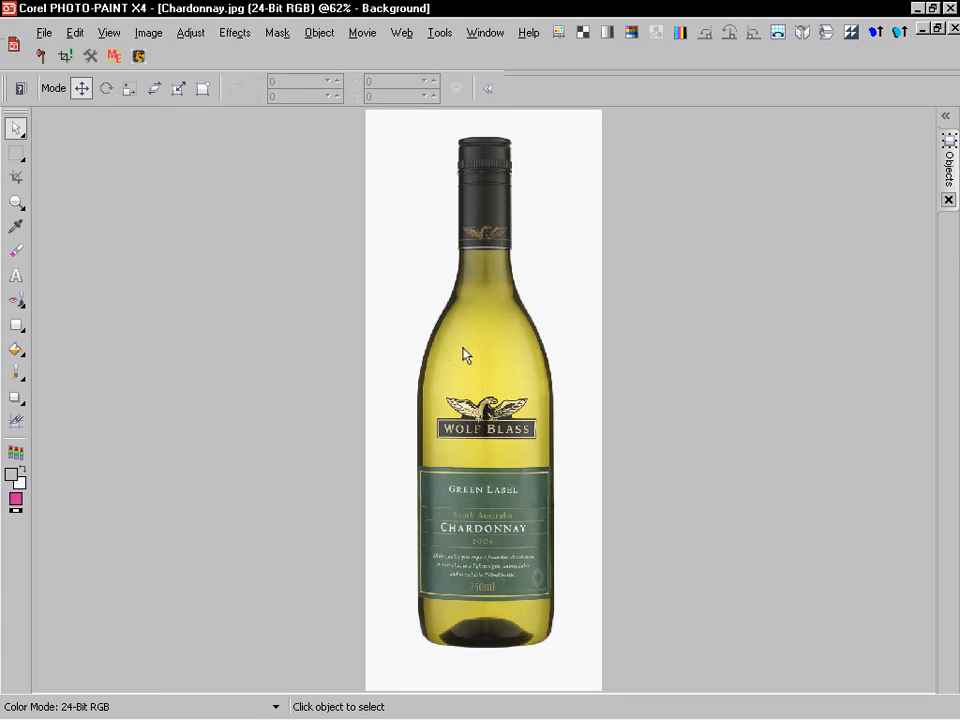
mouse_move(197, 52)
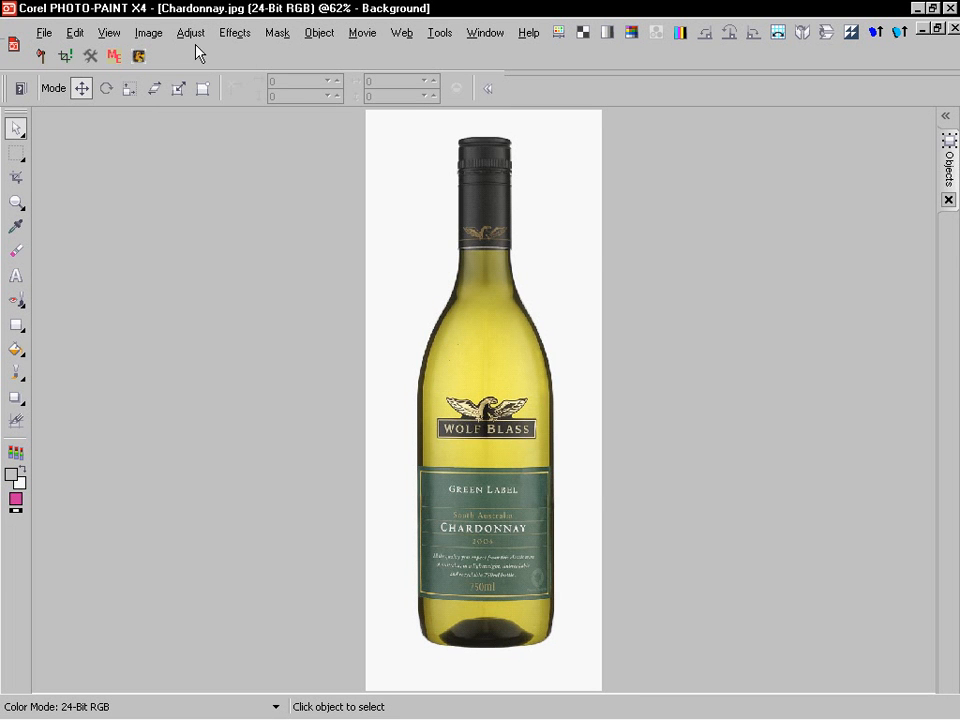
- Open Image > Cutout Lab and highlight the wine bottle's outline along its edge
click(148, 32)
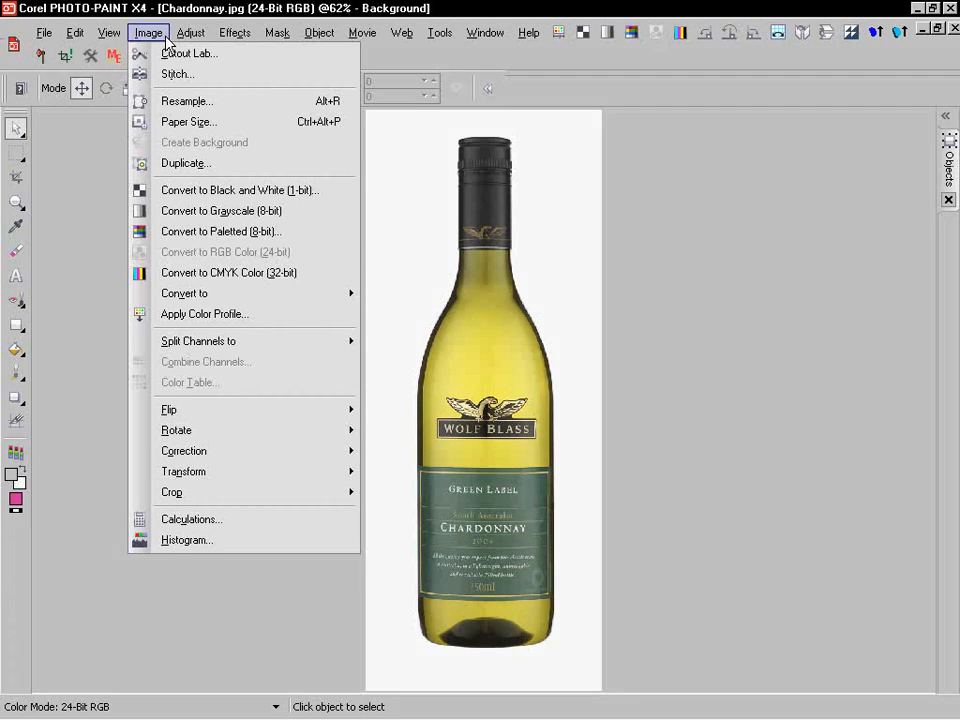
click(188, 53)
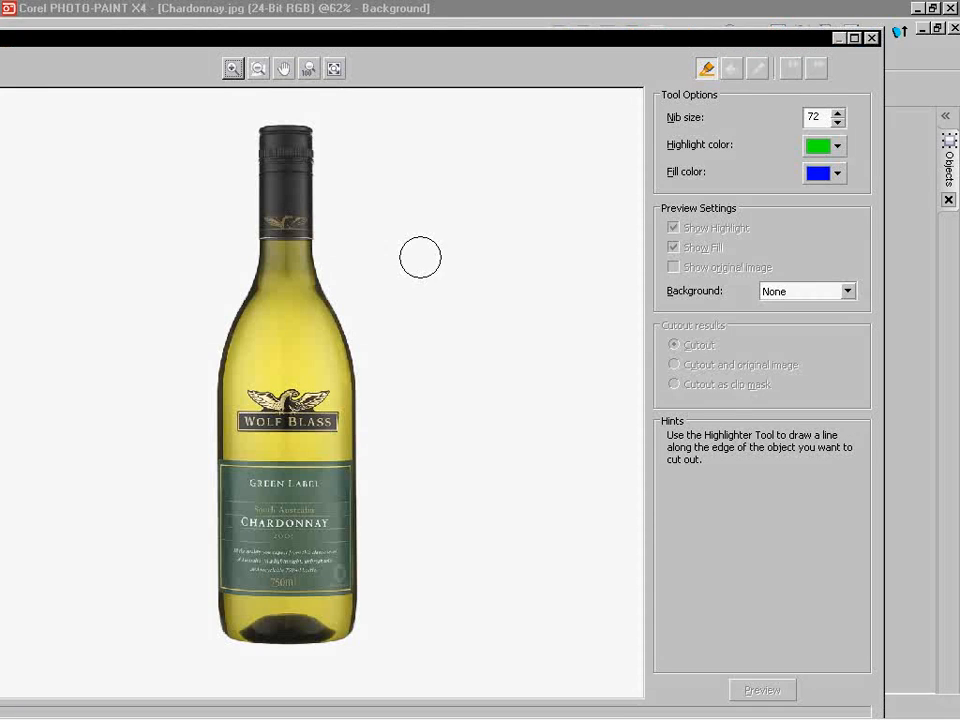
drag(275, 135, 257, 290)
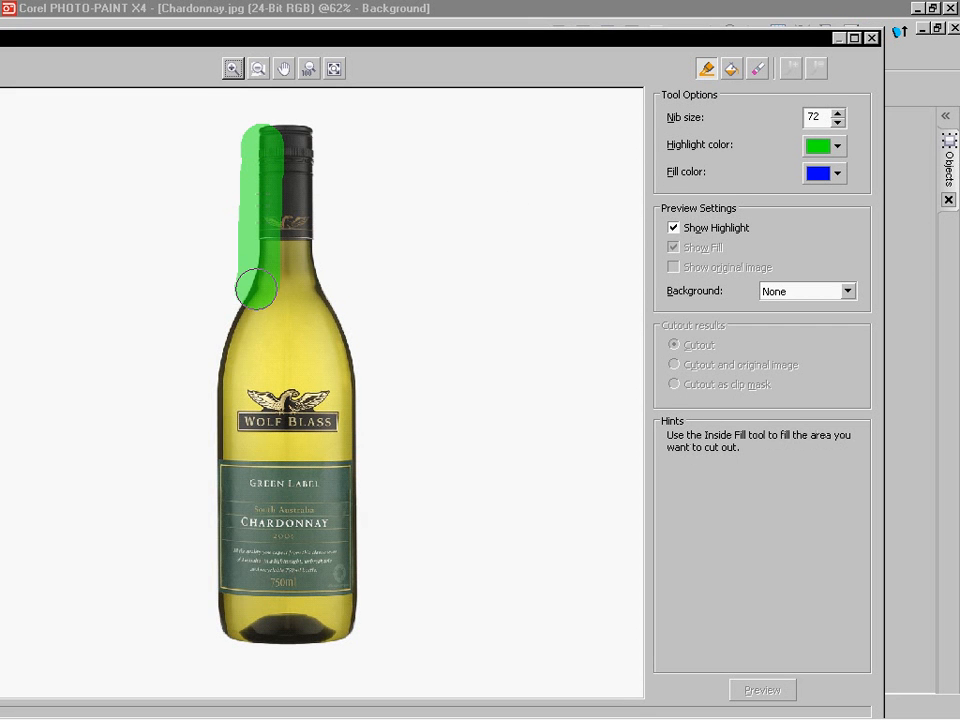
drag(258, 289, 358, 617)
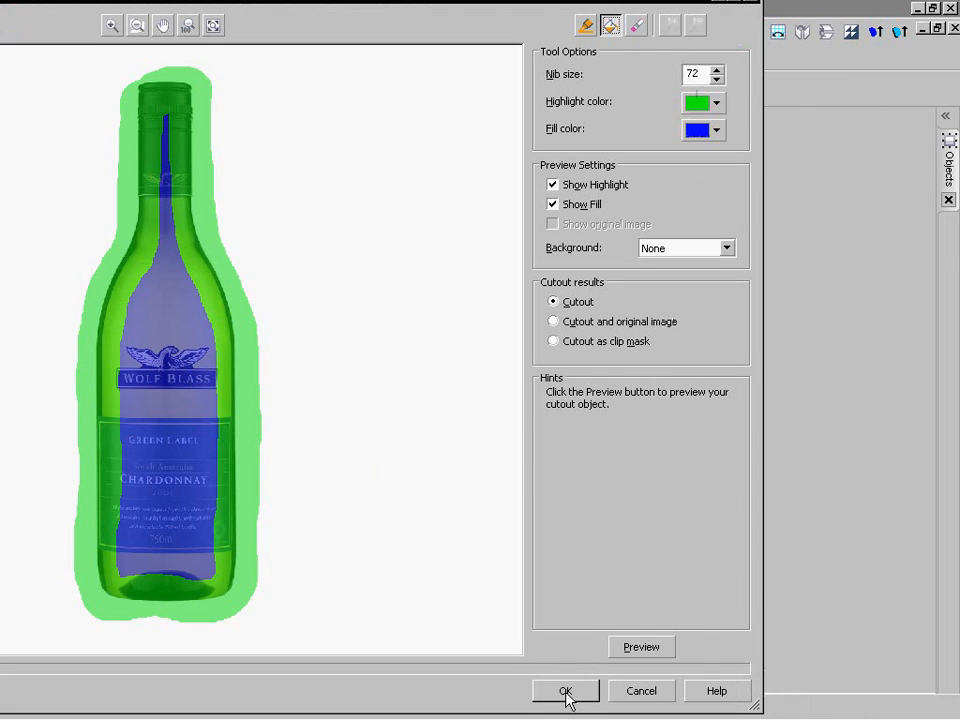
mouse_move(610, 380)
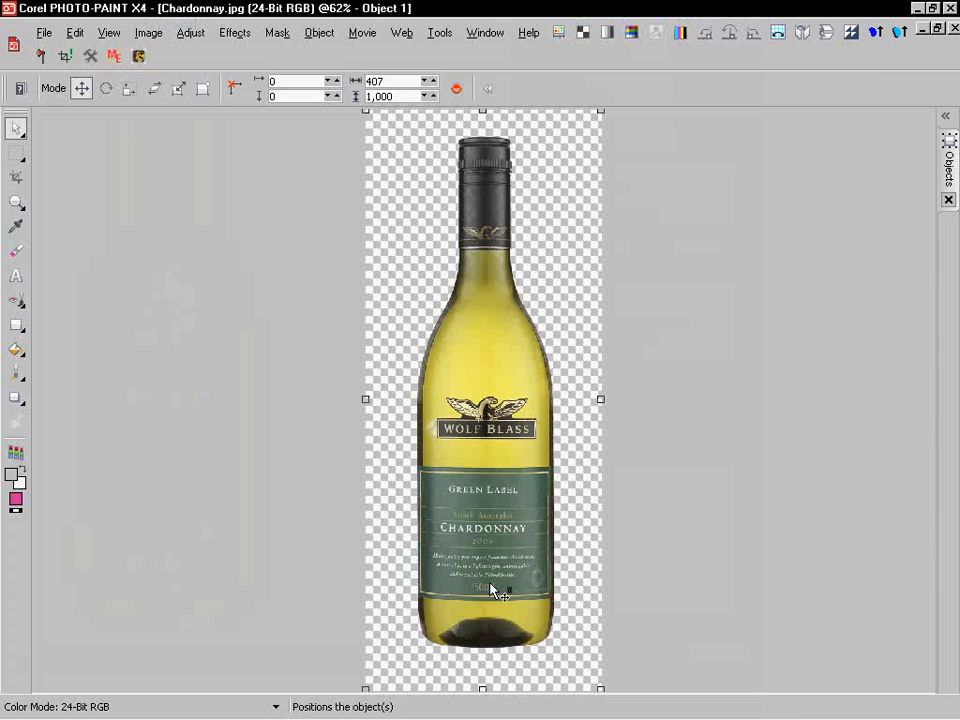
mouse_move(300, 398)
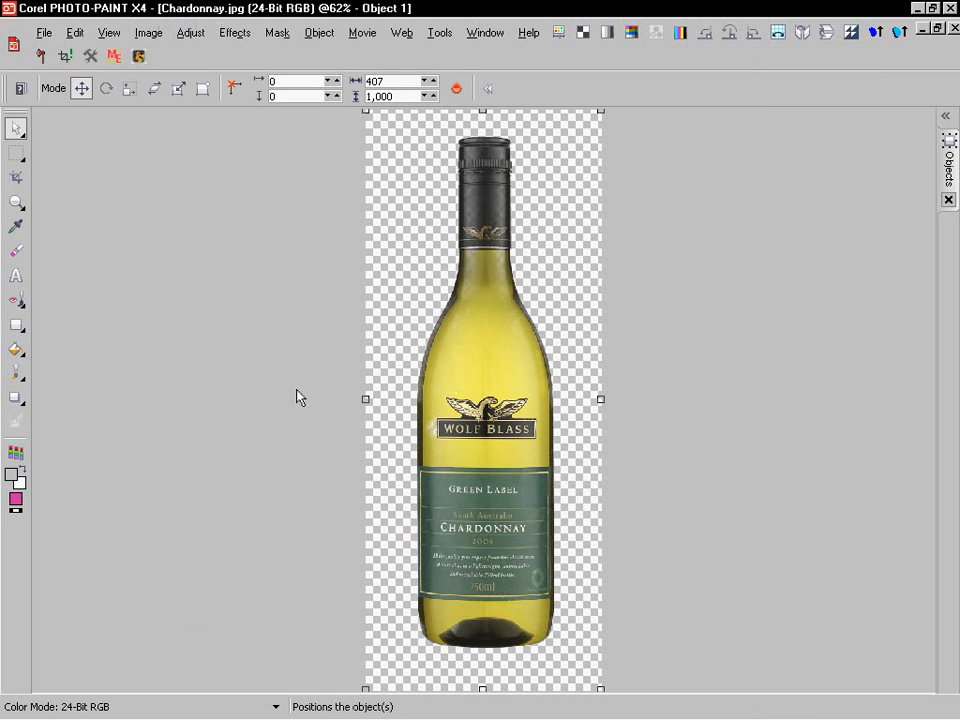
click(16, 201)
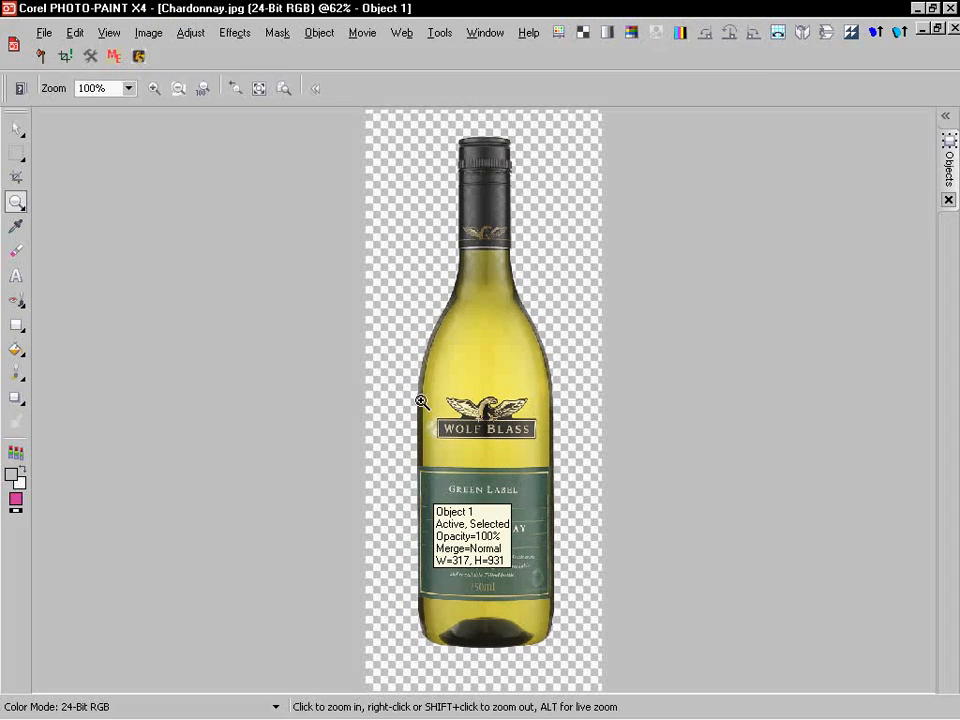
click(421, 401)
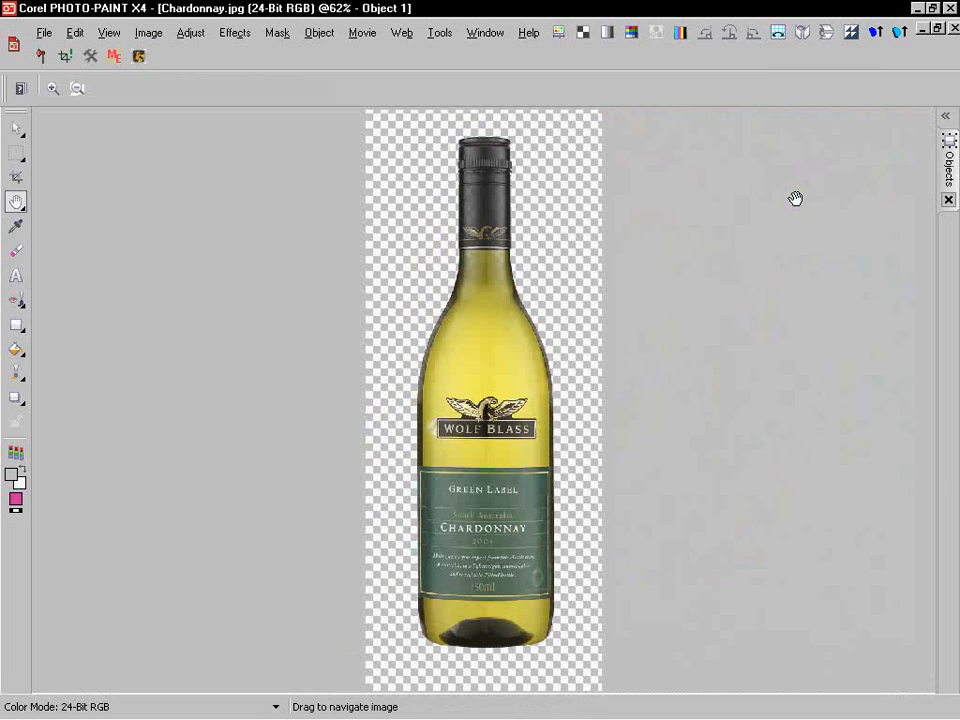
mouse_move(483, 512)
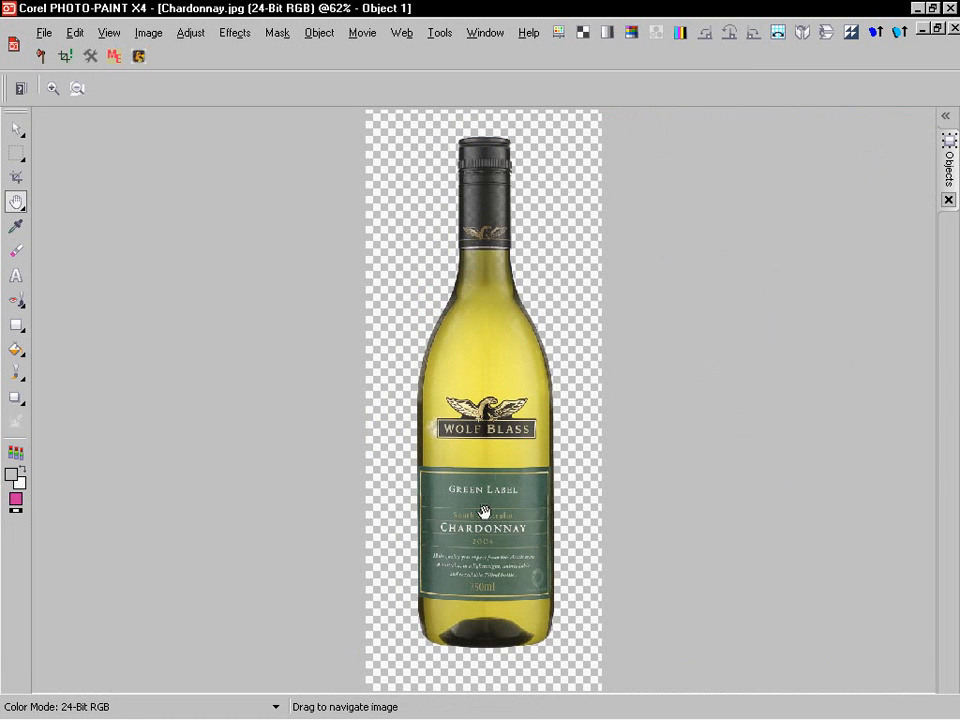
mouse_move(518, 460)
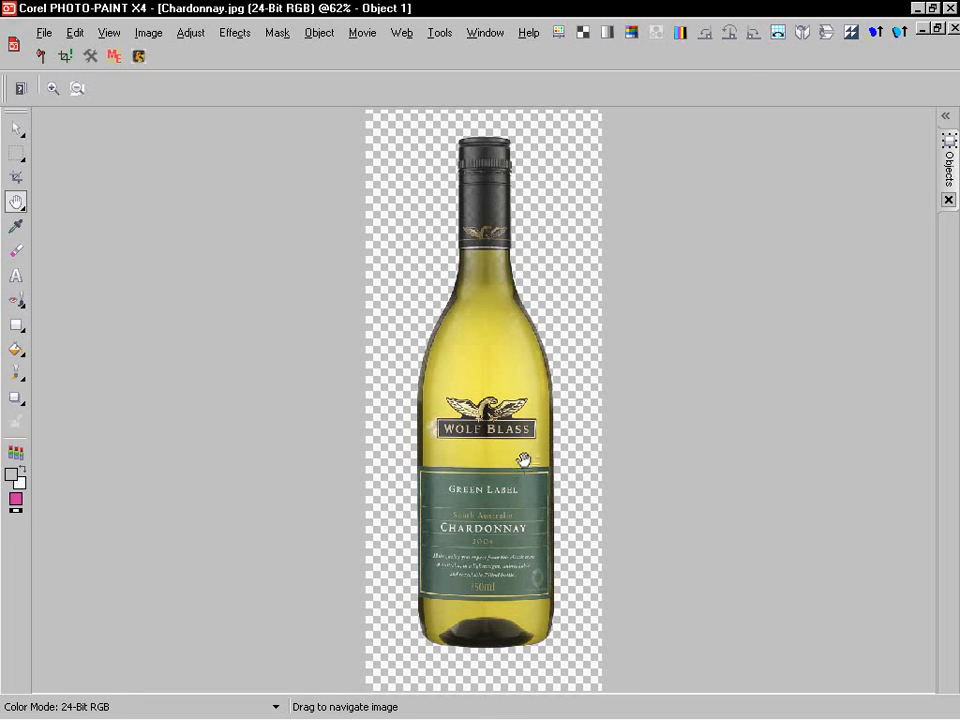
mouse_move(535, 448)
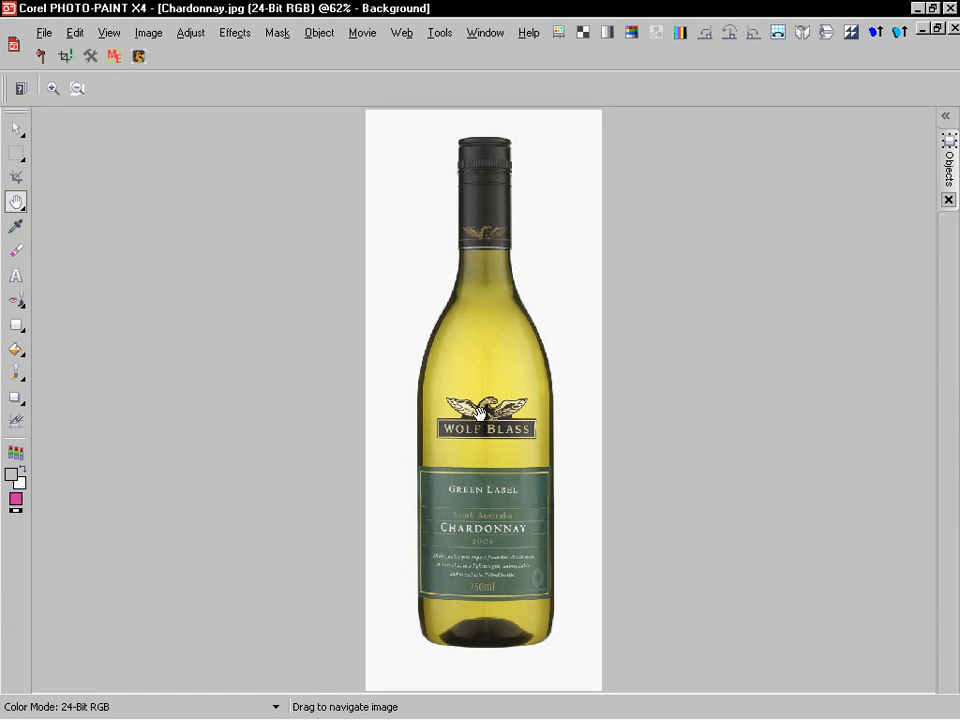
mouse_move(545, 353)
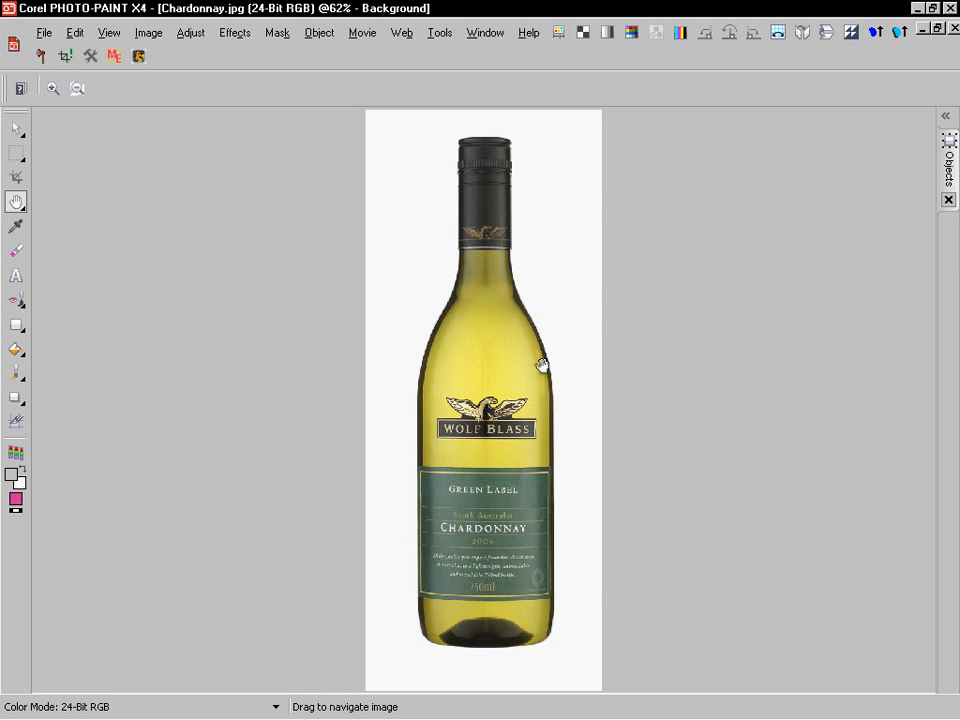
mouse_move(546, 362)
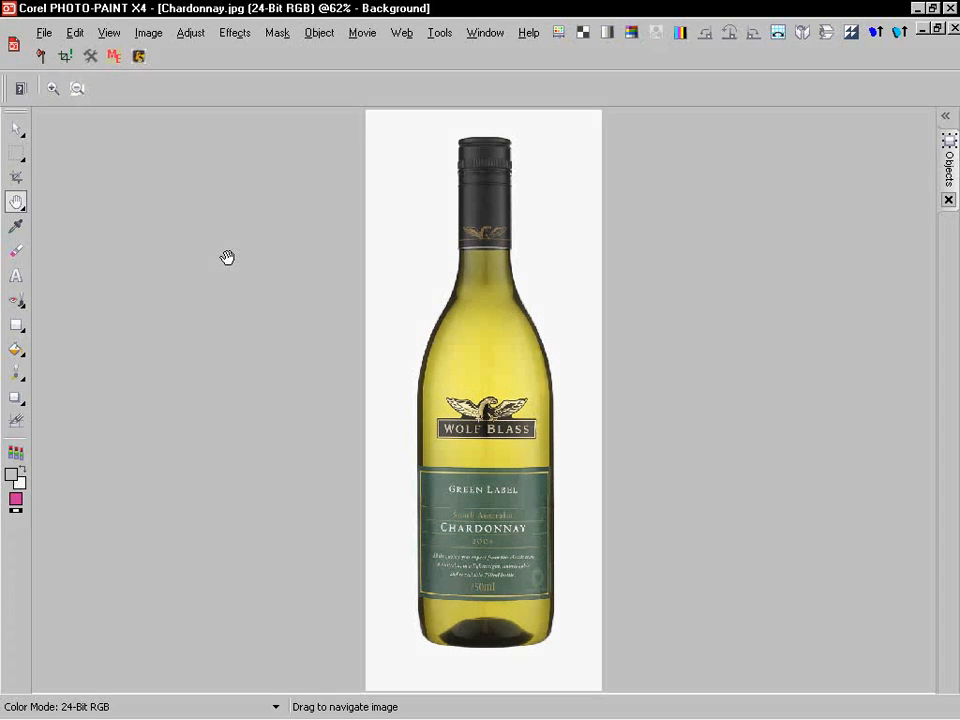
mouse_move(498, 330)
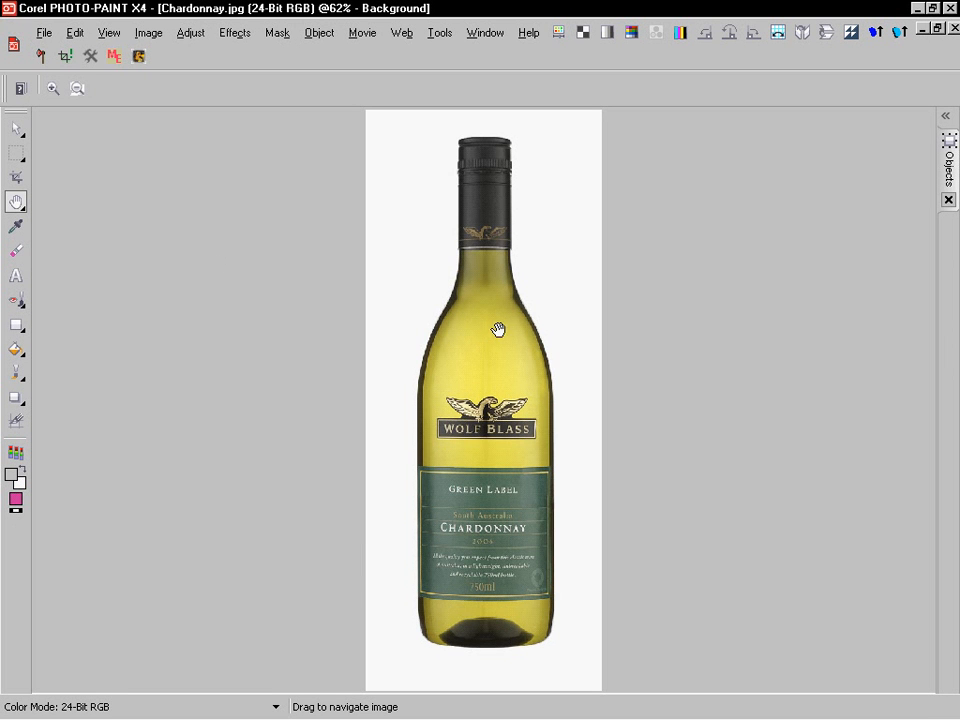
mouse_move(407, 190)
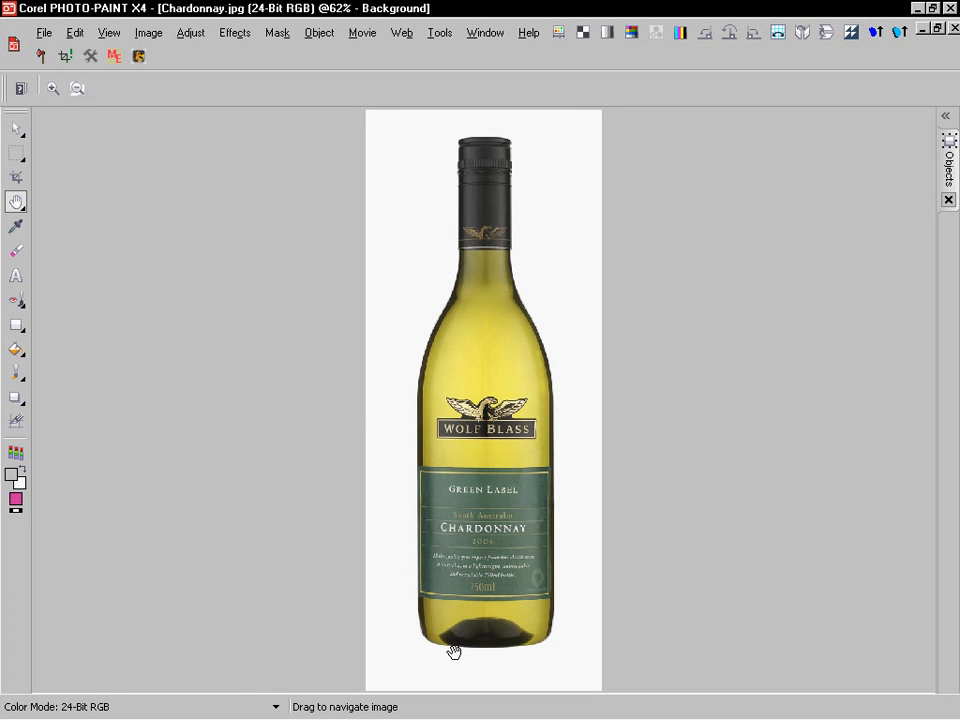
mouse_move(478, 482)
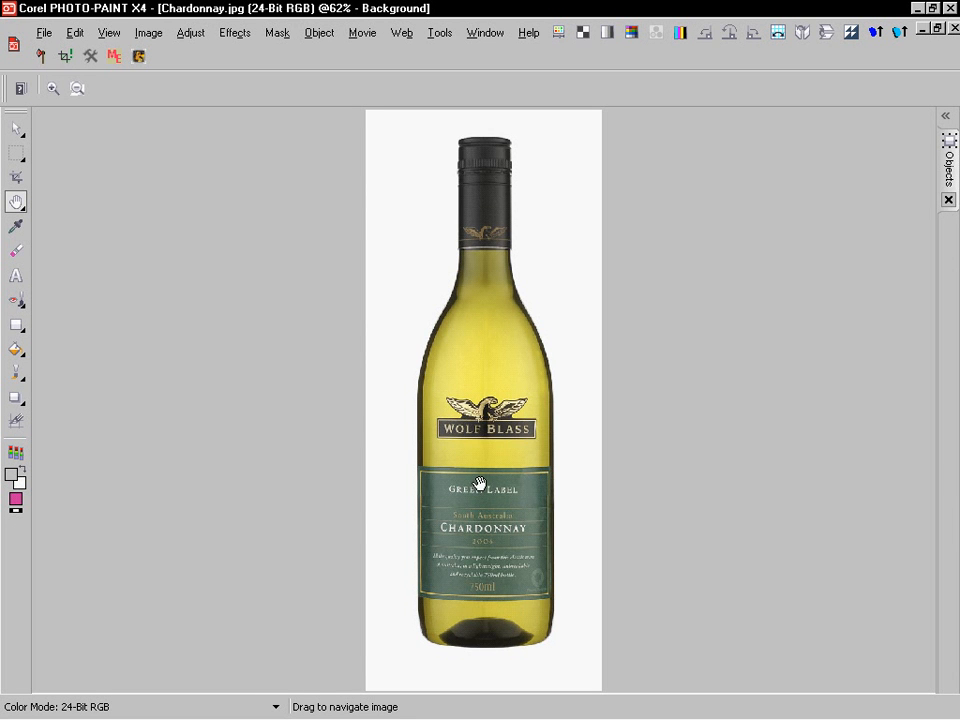
mouse_move(247, 419)
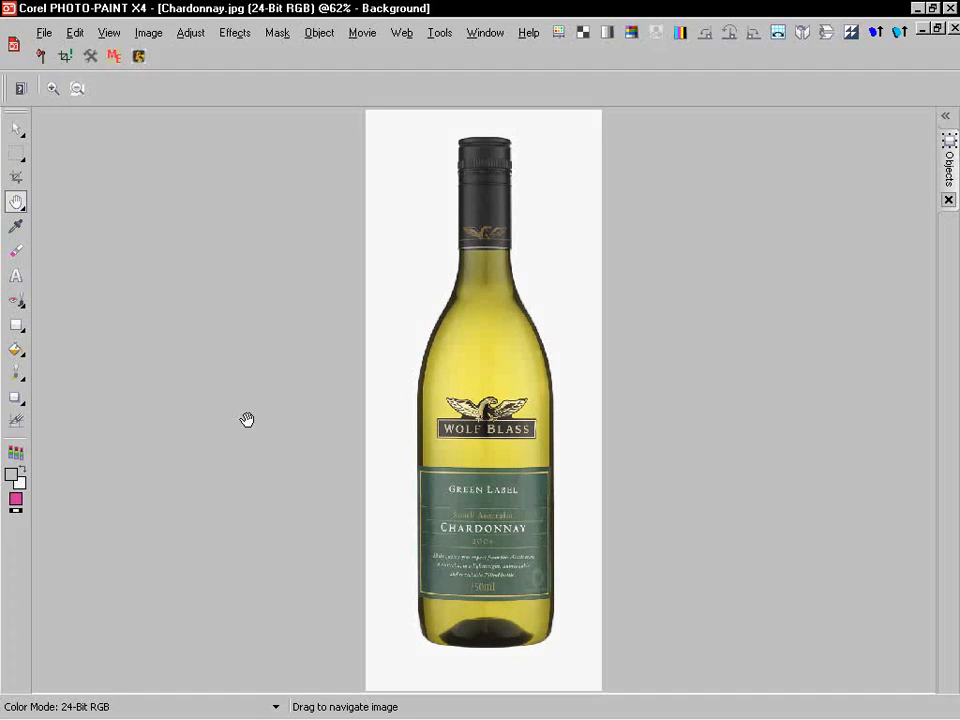
- Choose the Magic Wand Mask Tool from the mask tool flyout
click(16, 152)
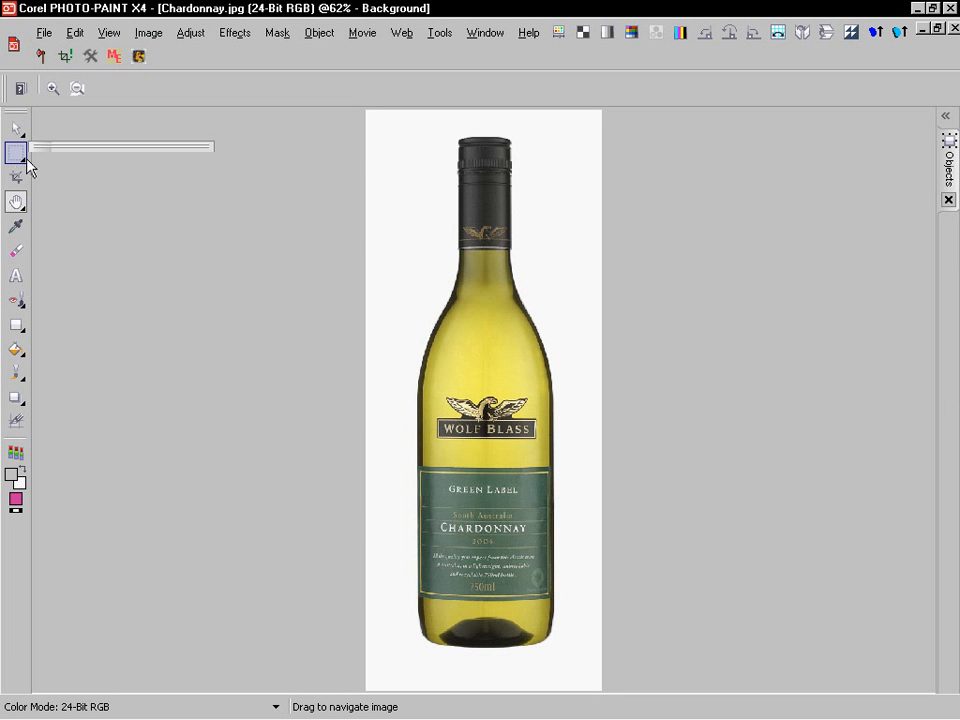
click(16, 151)
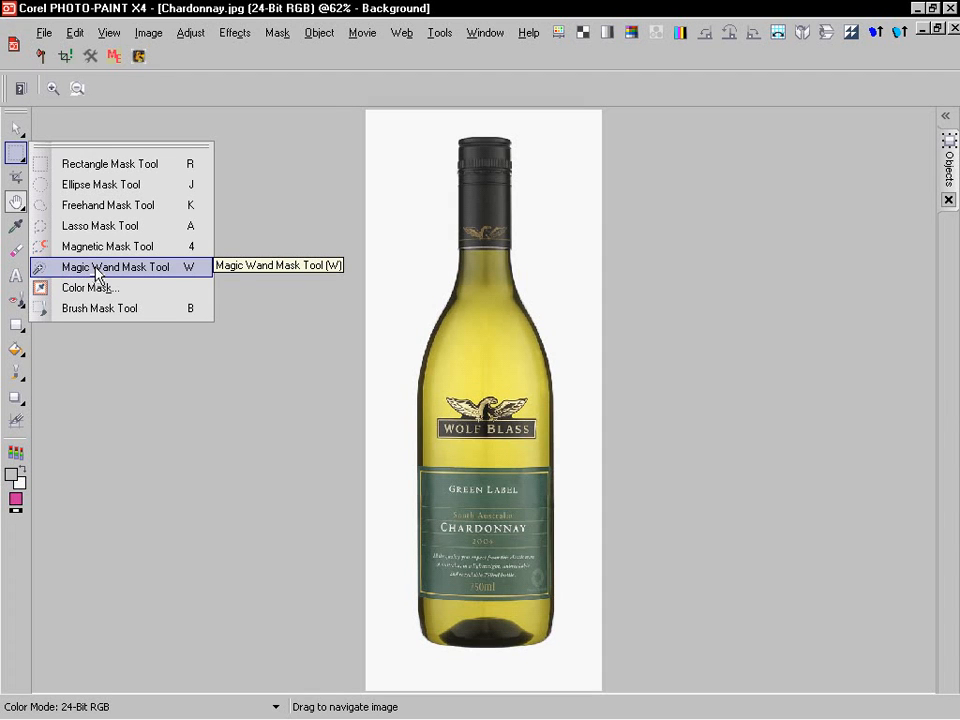
mouse_move(190, 278)
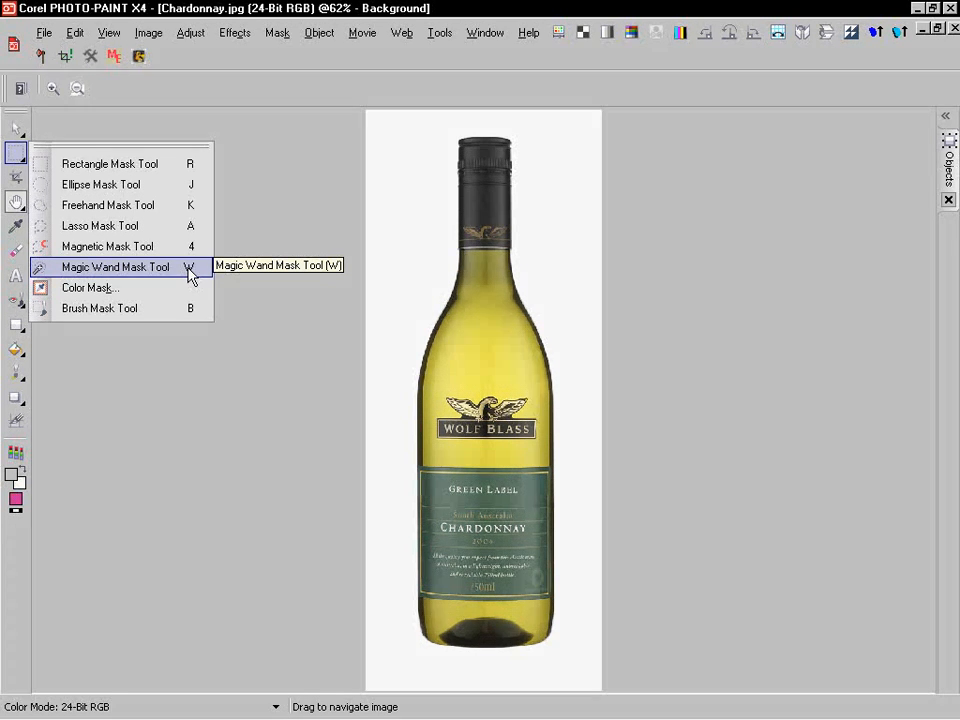
click(115, 266)
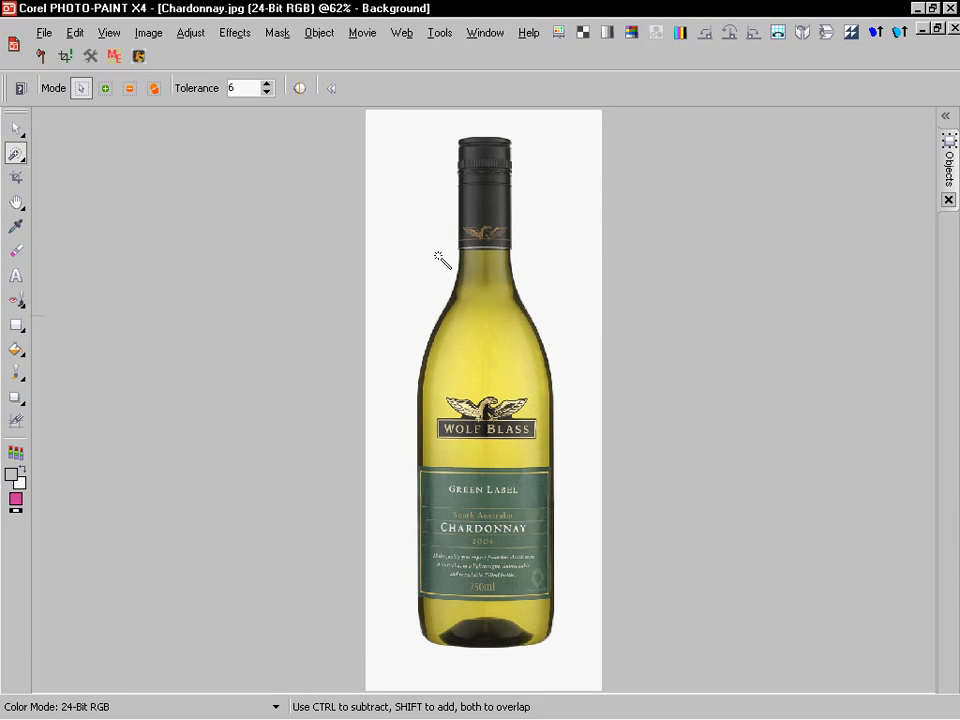
mouse_move(410, 247)
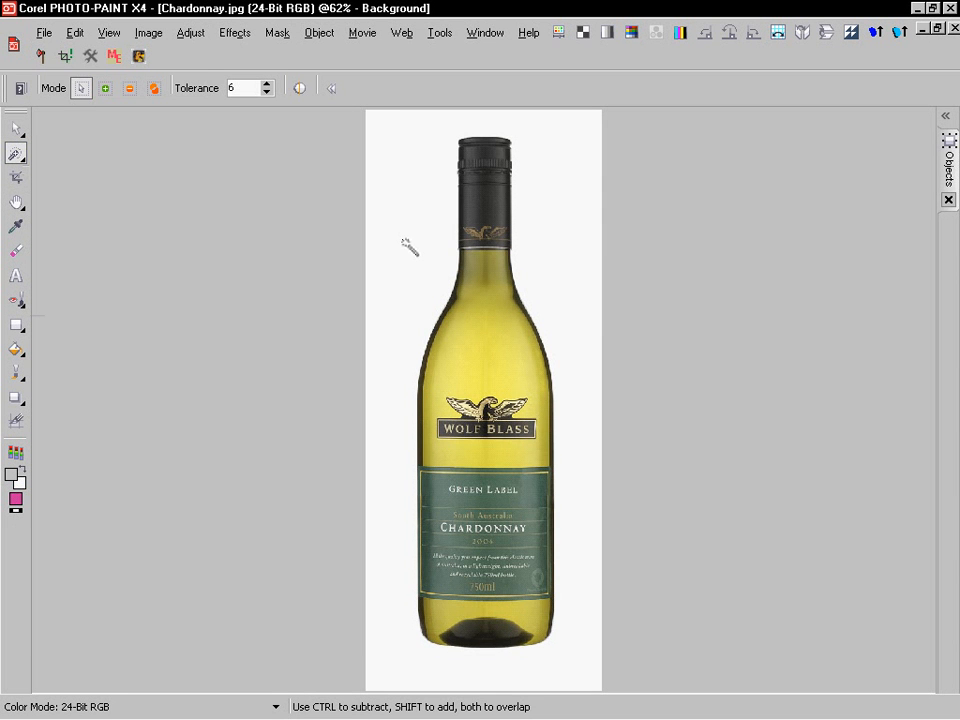
mouse_move(413, 270)
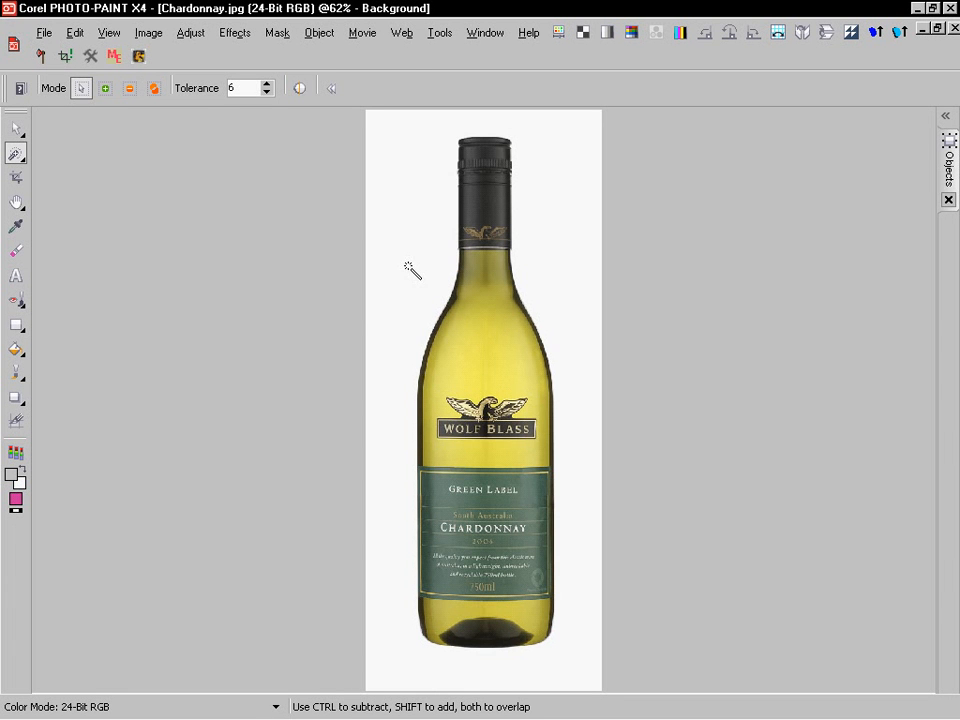
mouse_move(365, 322)
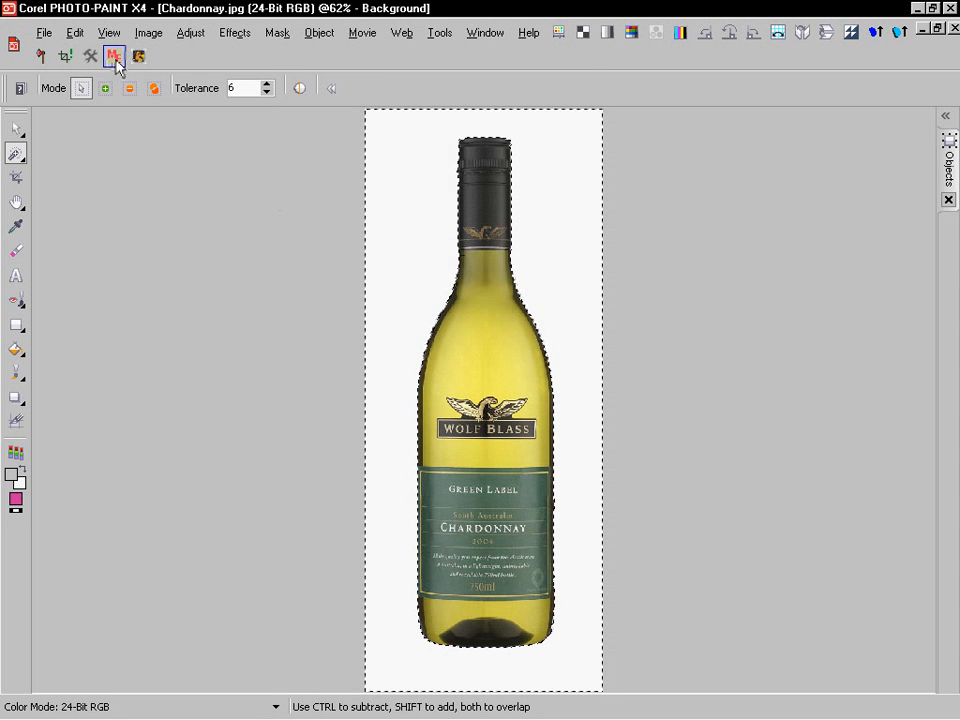
- Cut out the bottle in JH MagicErase with feathering 0 and test its fringe on black
click(114, 56)
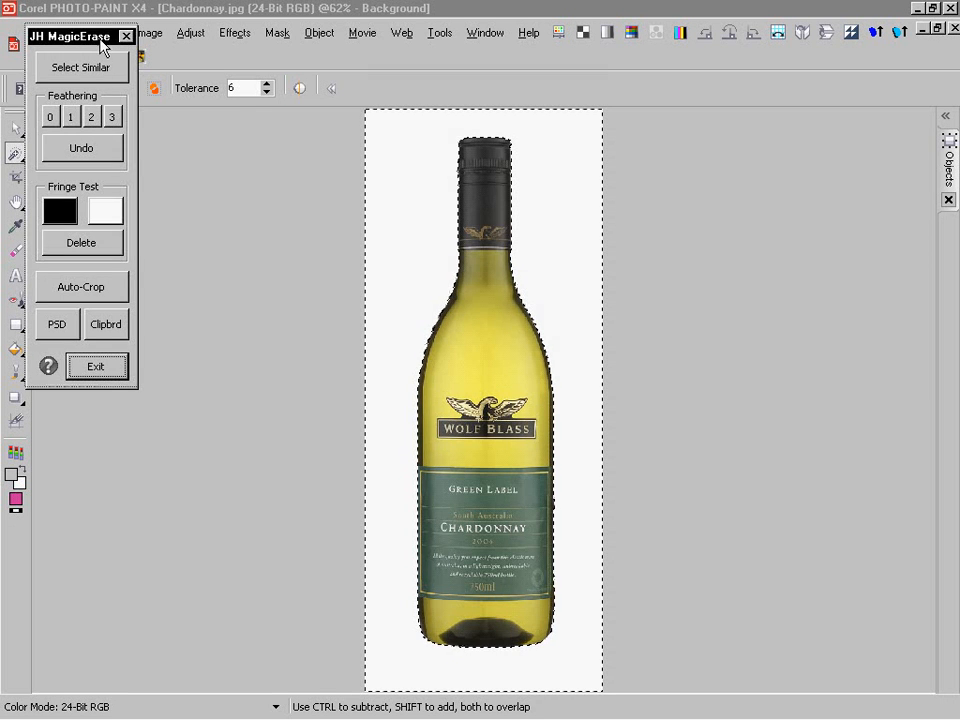
drag(69, 36, 152, 203)
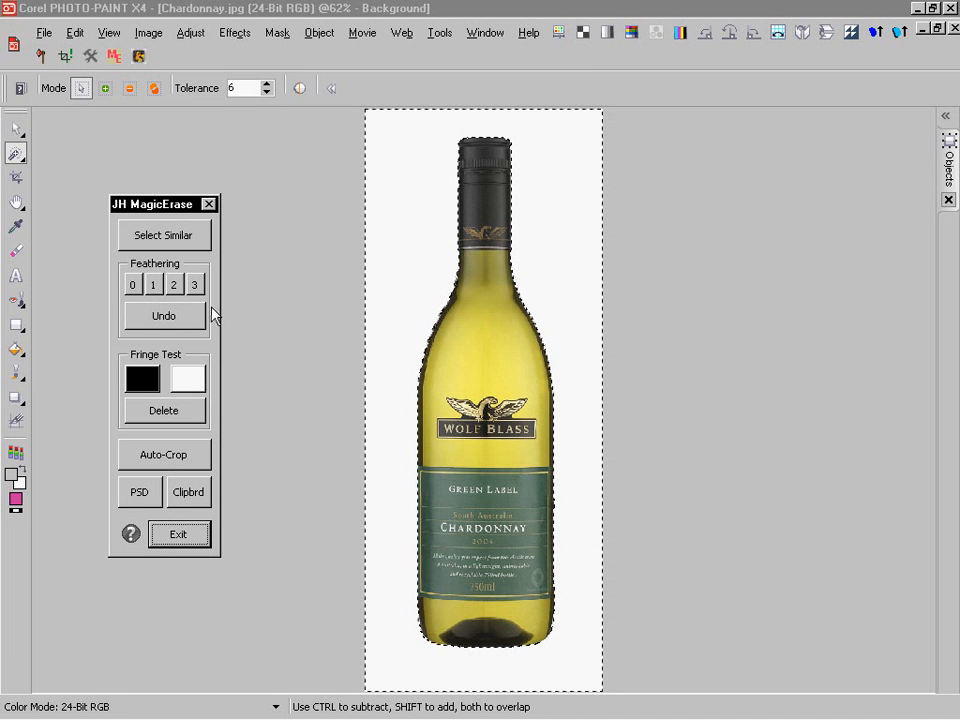
click(163, 316)
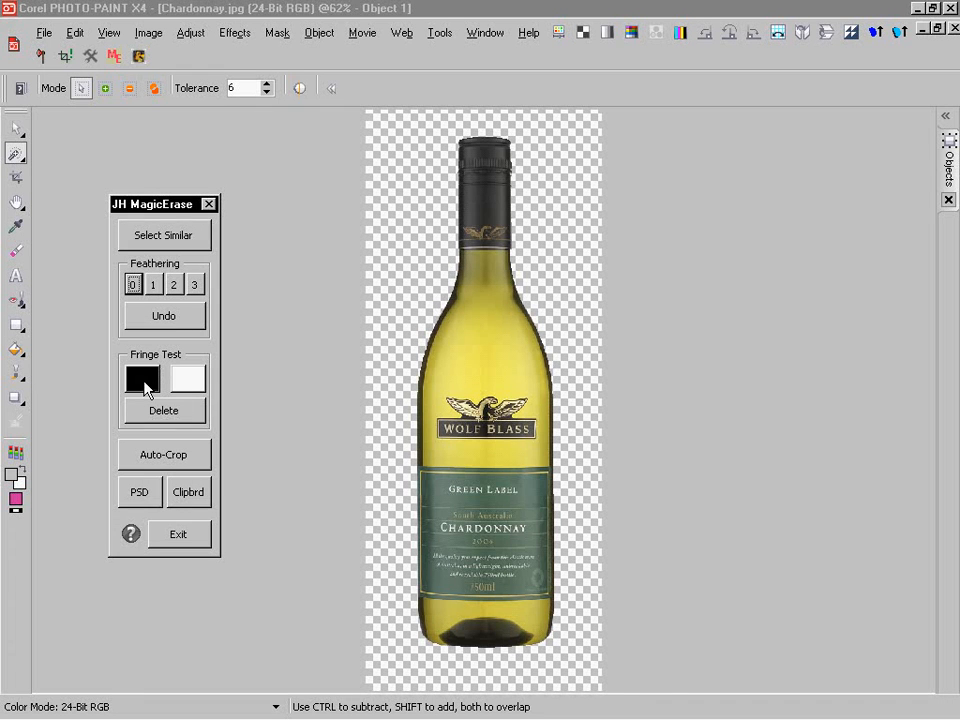
mouse_move(168, 370)
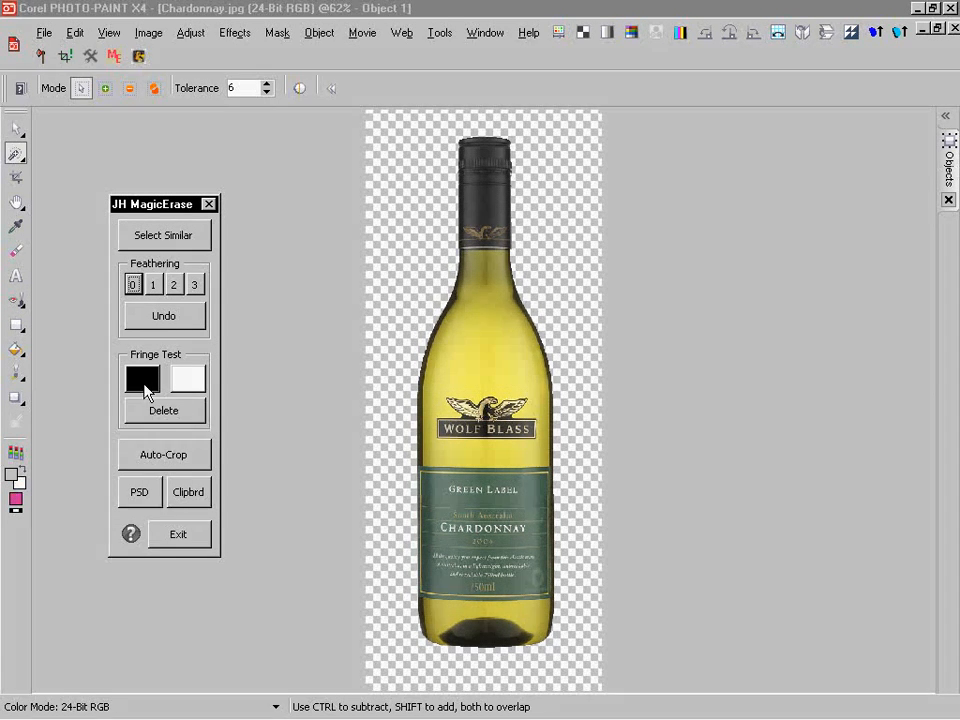
click(142, 378)
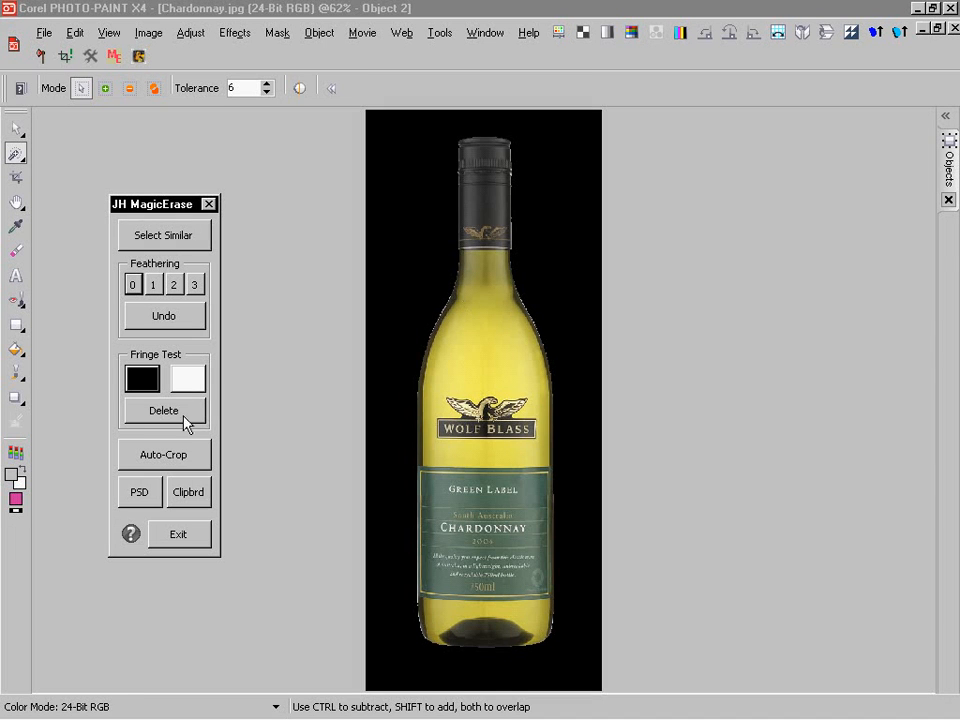
click(163, 410)
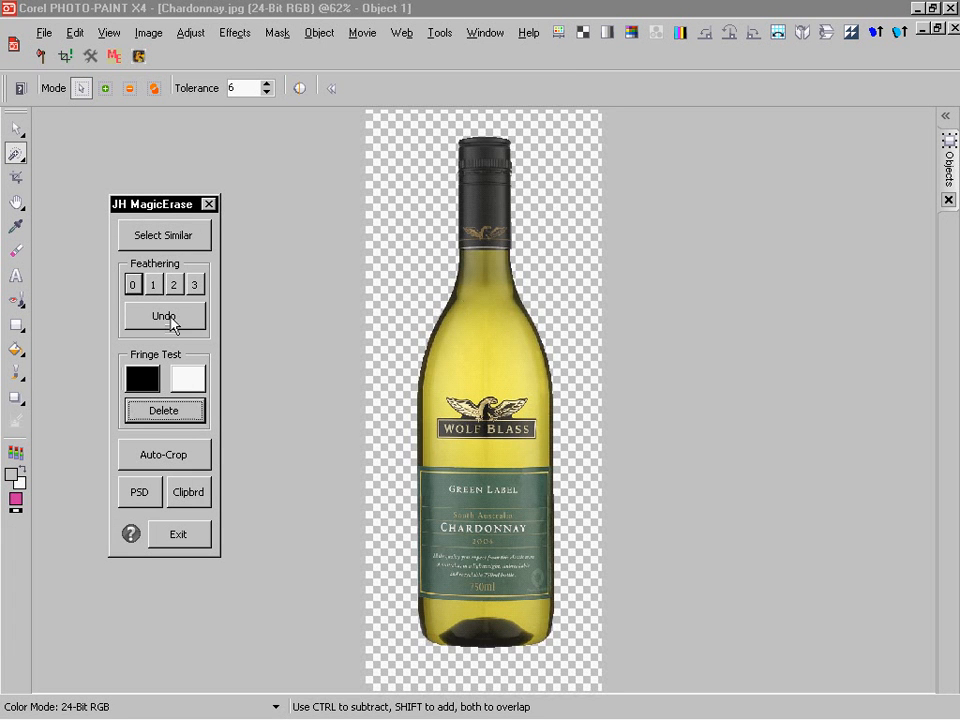
- Undo and recut the bottle with feathering 2, inspecting the edges against black
click(163, 316)
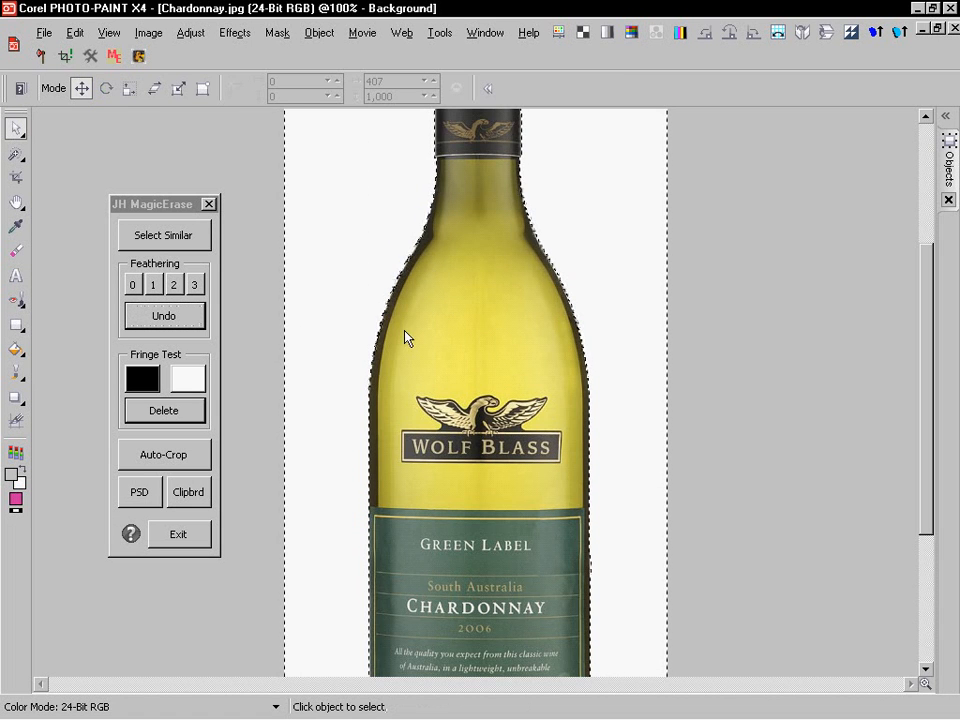
mouse_move(463, 335)
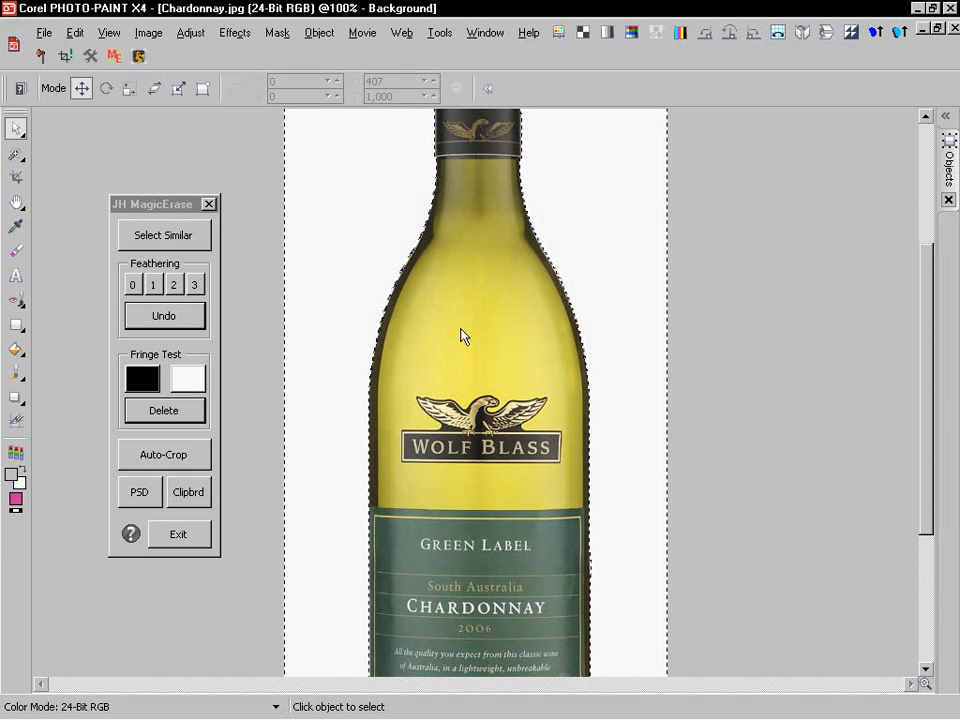
mouse_move(393, 205)
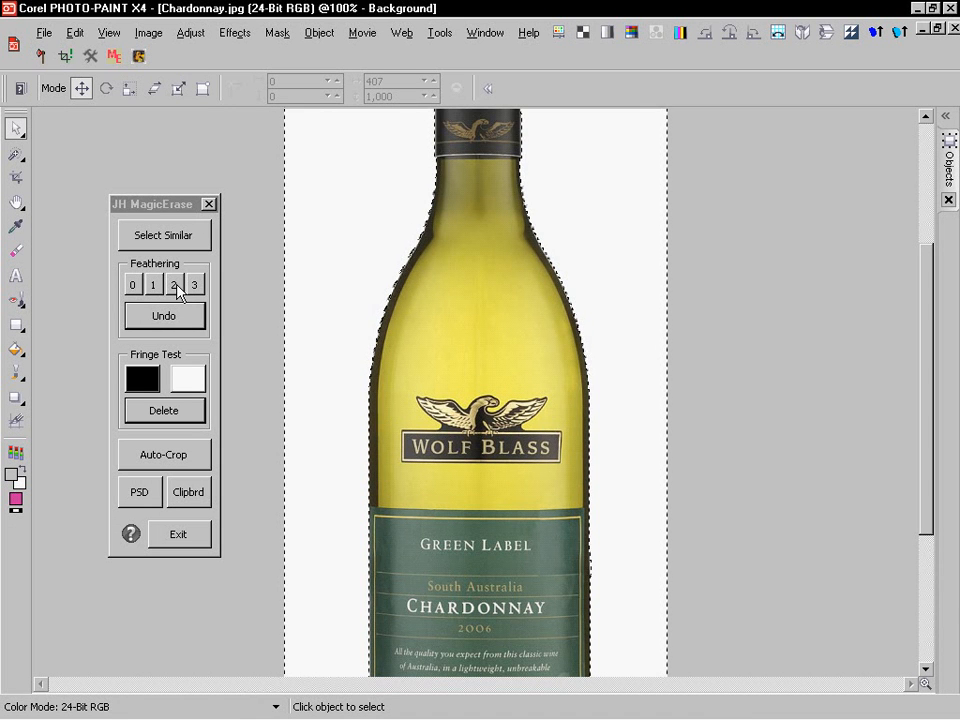
click(163, 410)
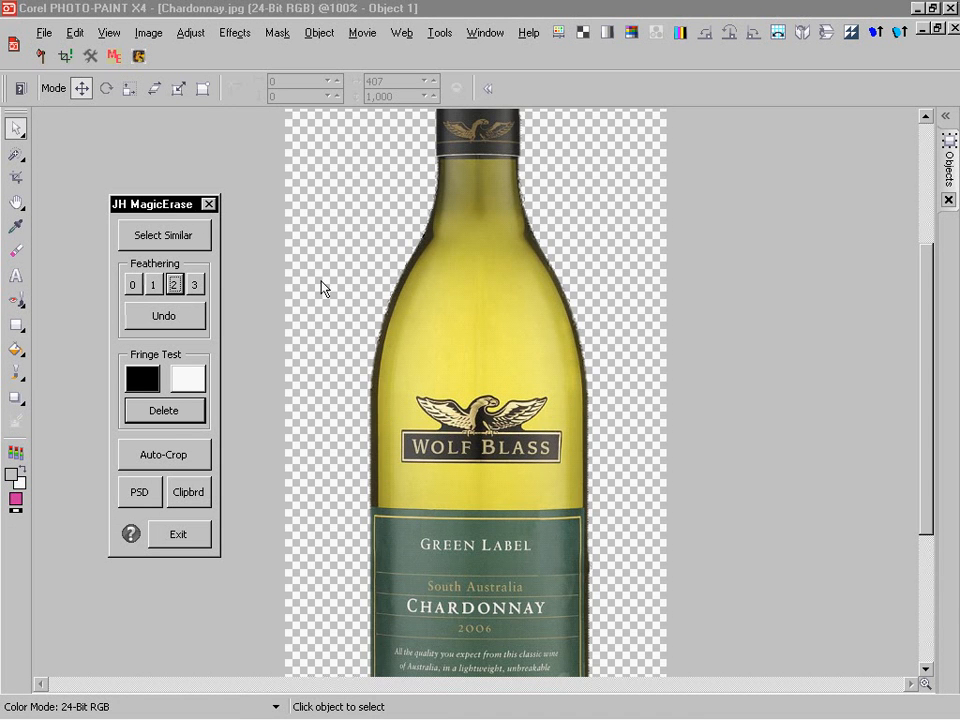
click(142, 378)
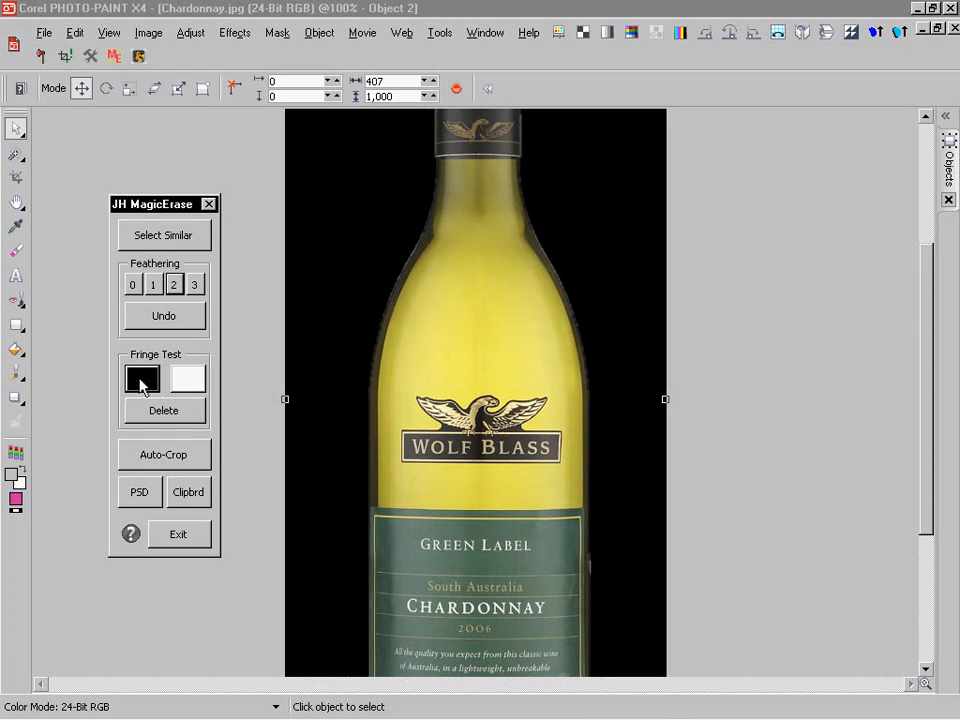
scroll(up, 3)
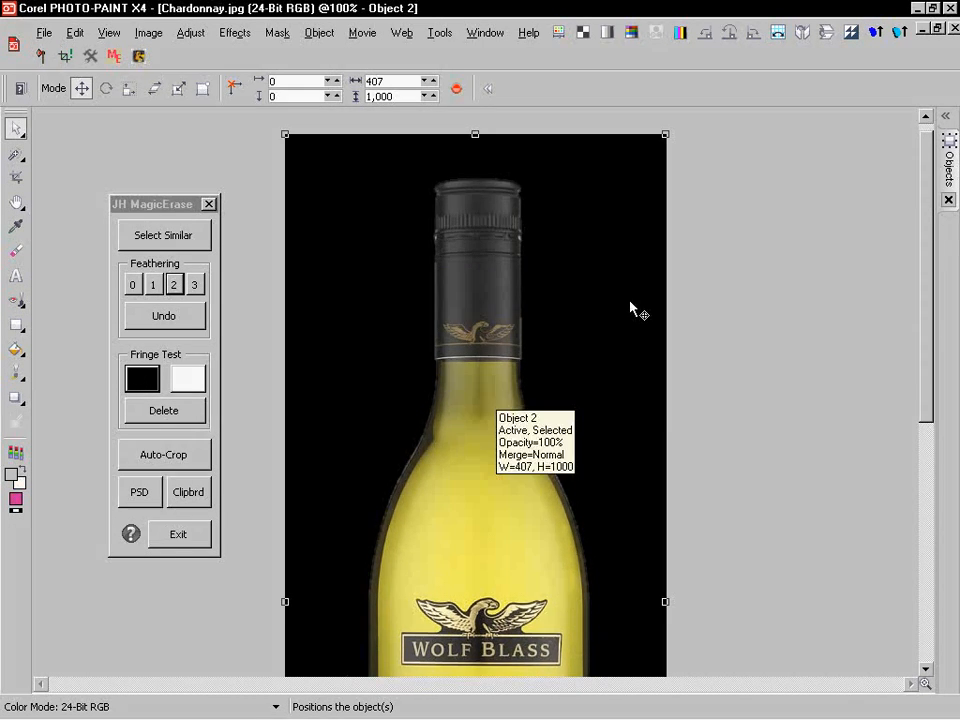
scroll(down, 3)
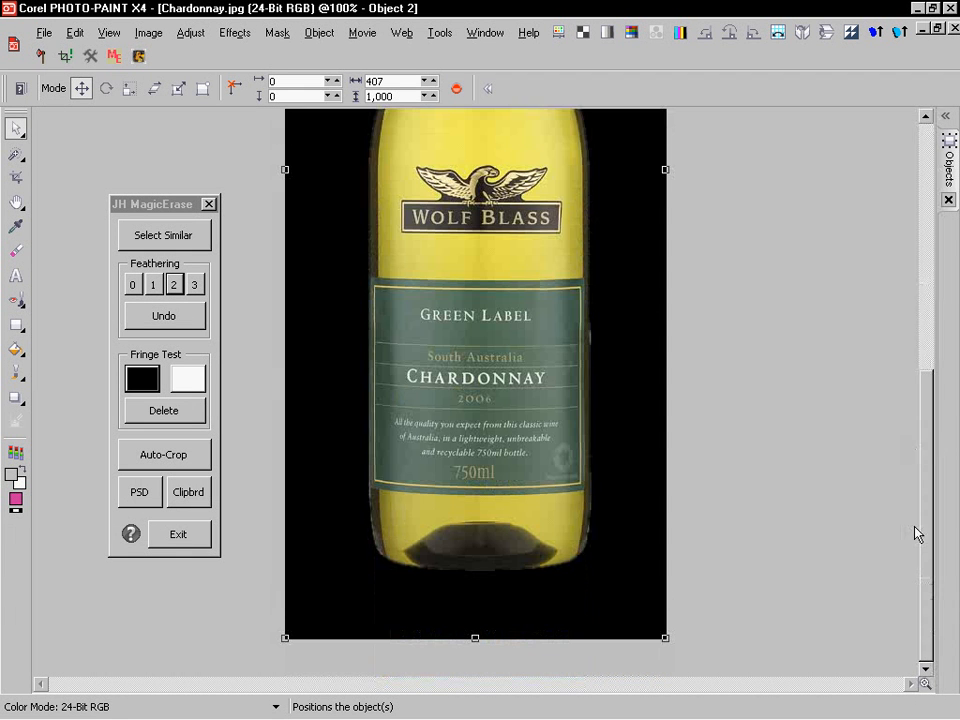
mouse_move(138, 438)
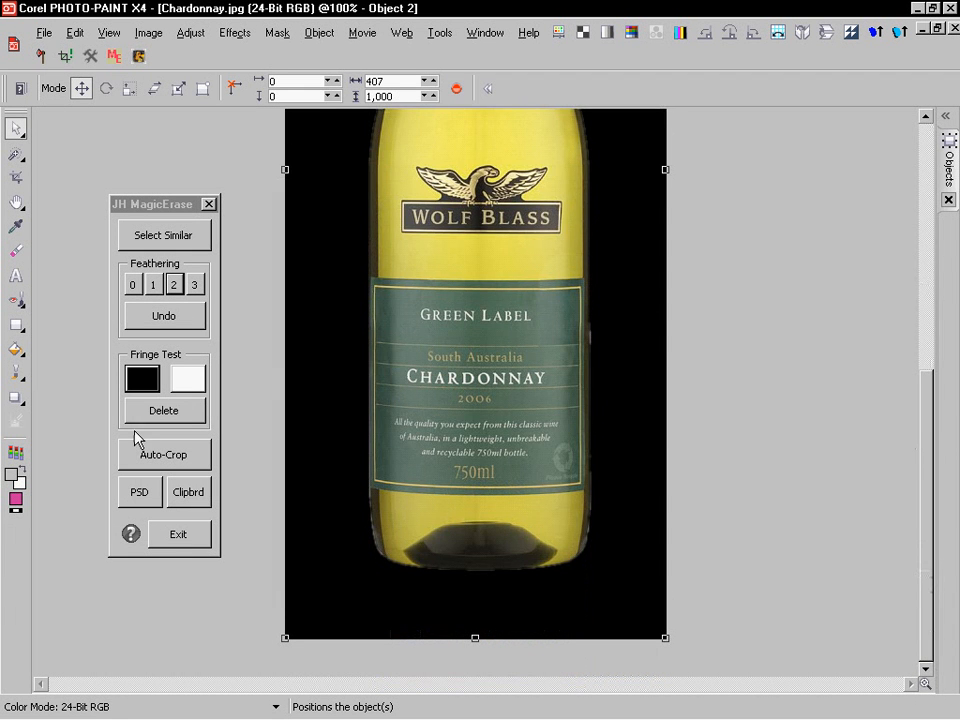
click(163, 410)
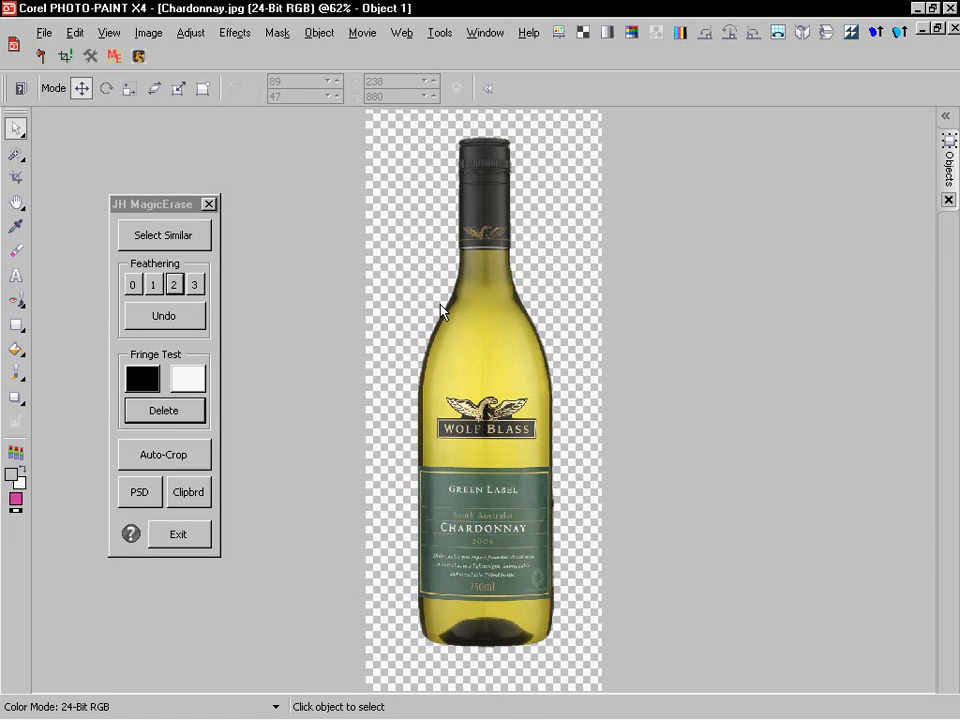
mouse_move(558, 294)
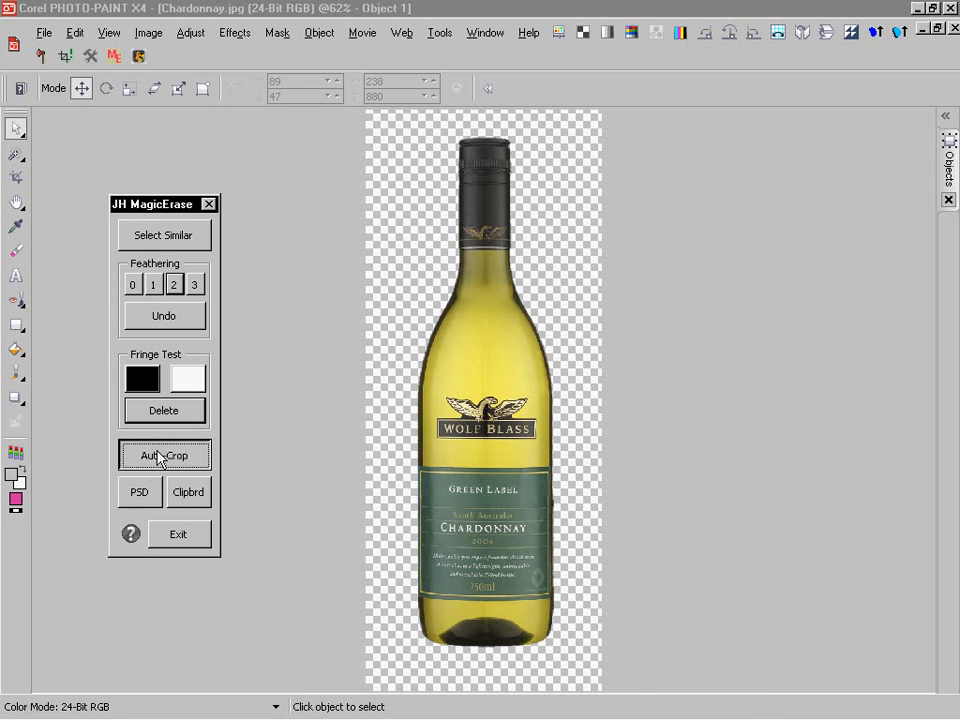
- Auto-Crop the canvas snugly around the bottle in JH MagicErase
click(163, 454)
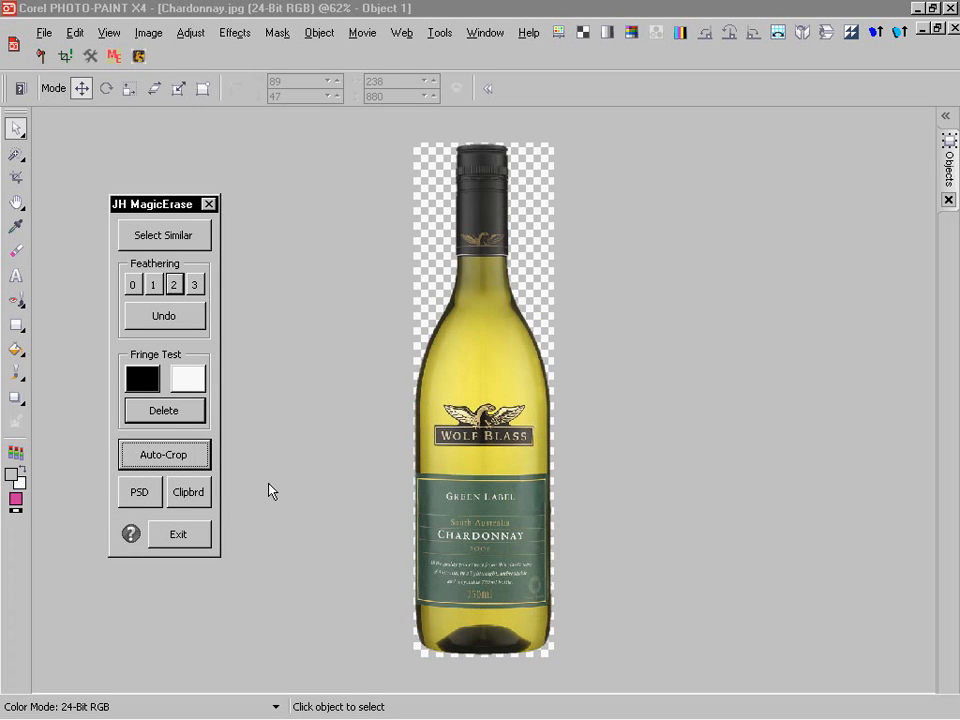
mouse_move(490, 595)
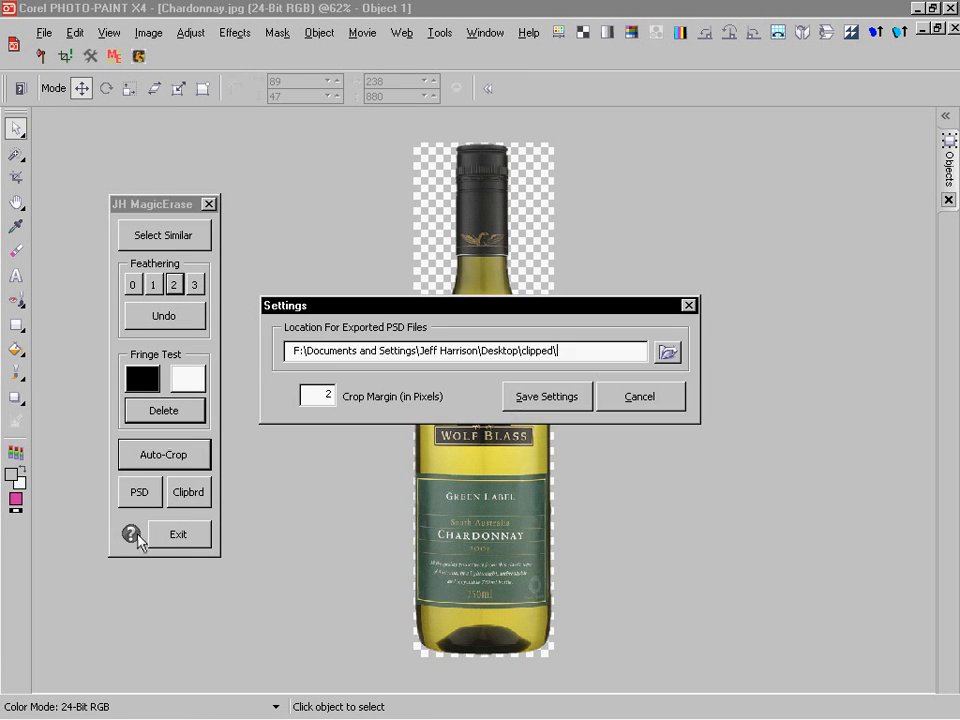
mouse_move(322, 427)
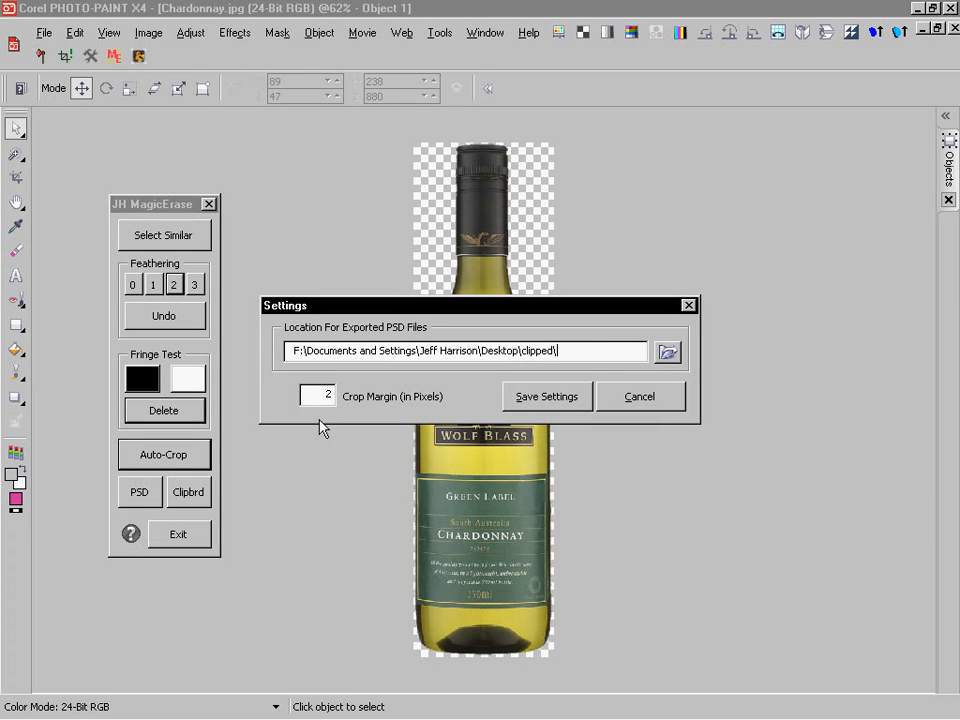
mouse_move(347, 408)
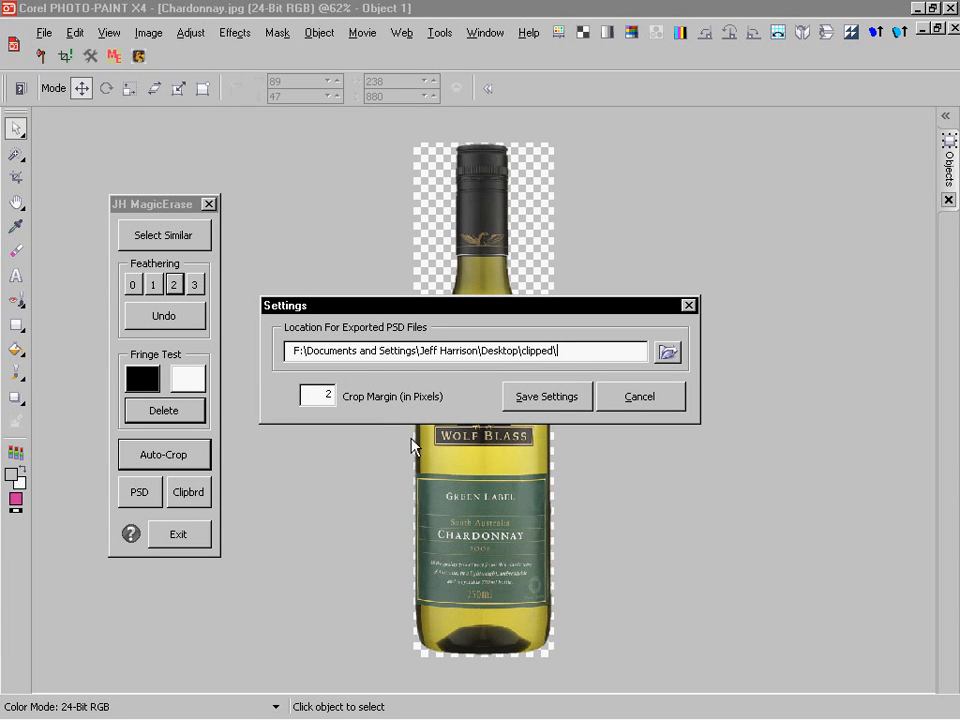
mouse_move(367, 500)
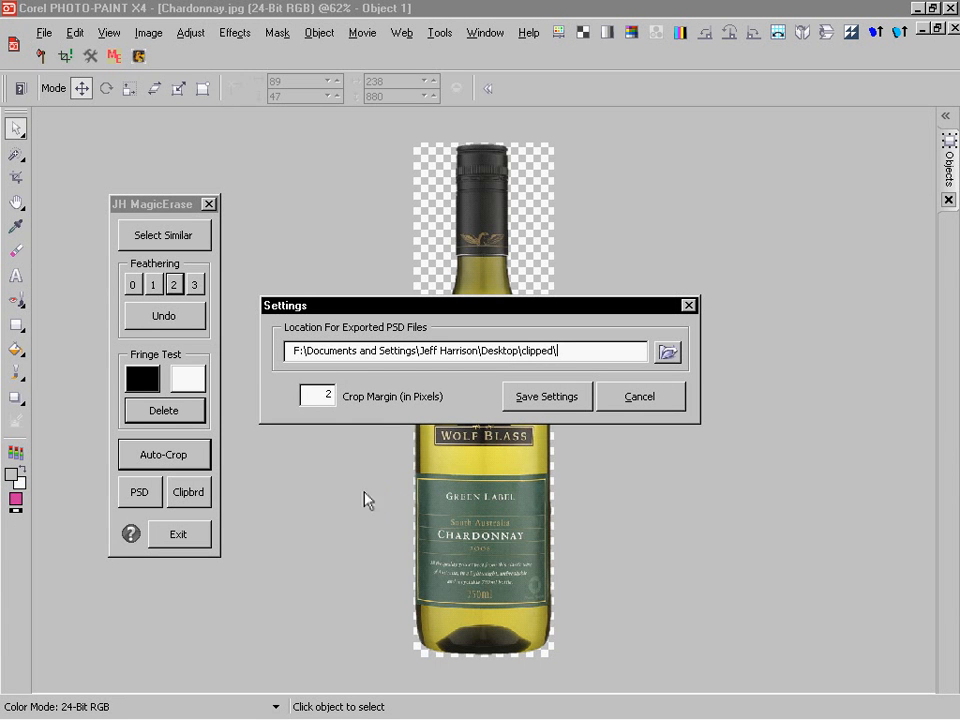
triple_click(317, 396)
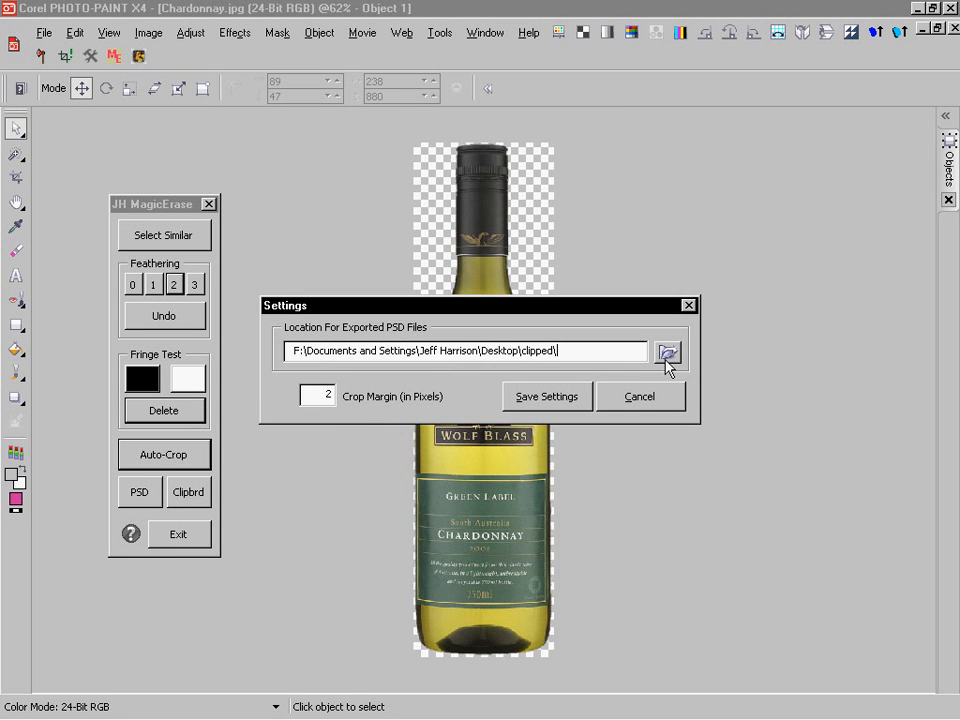
click(667, 351)
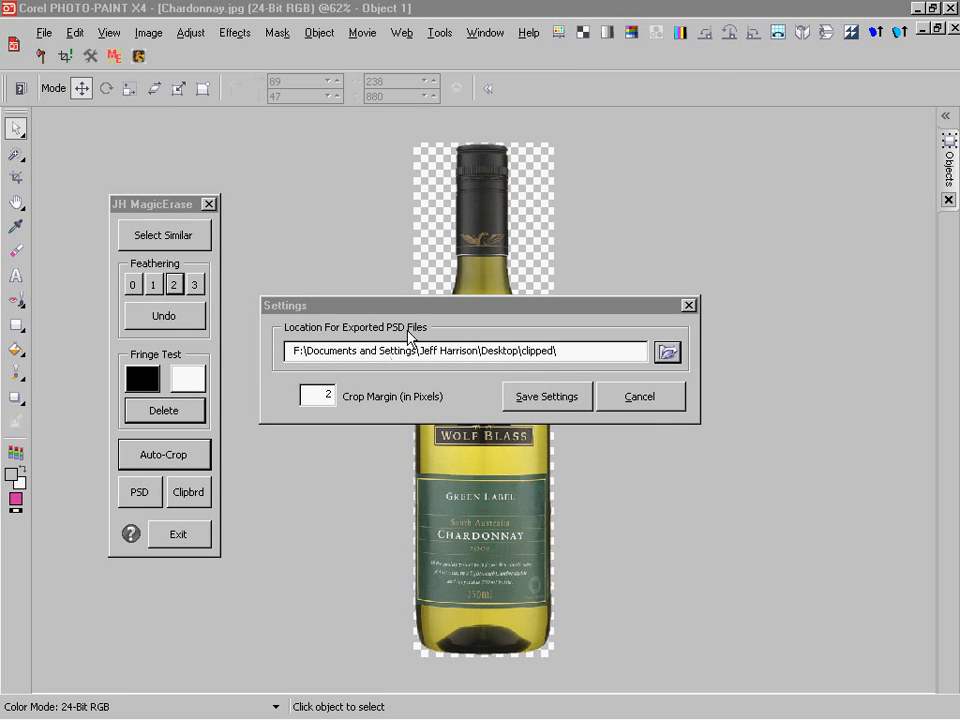
mouse_move(278, 372)
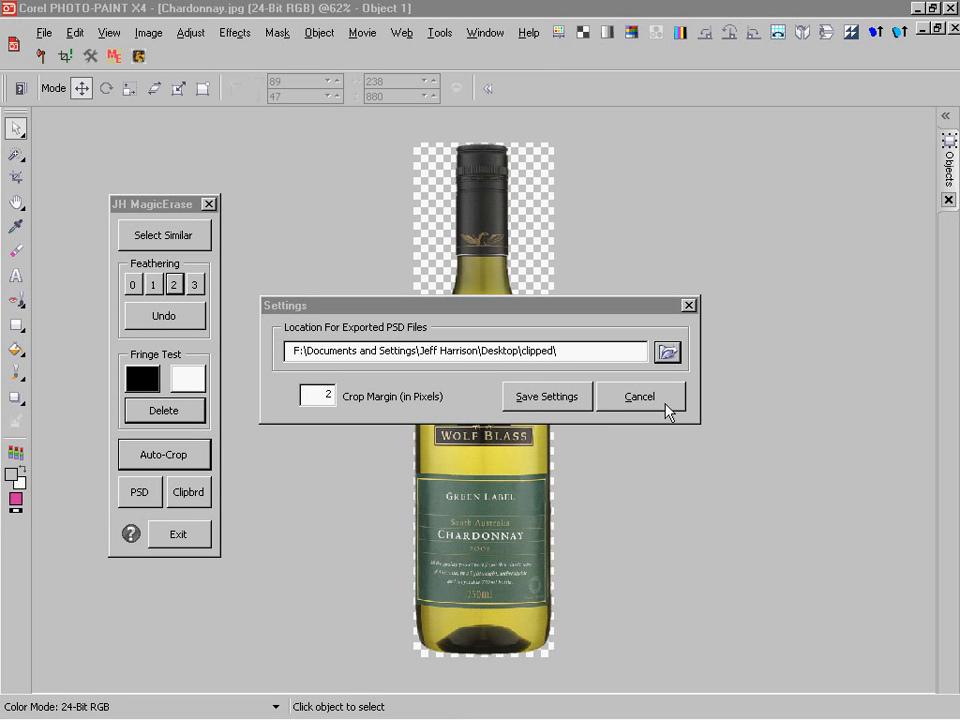
click(639, 396)
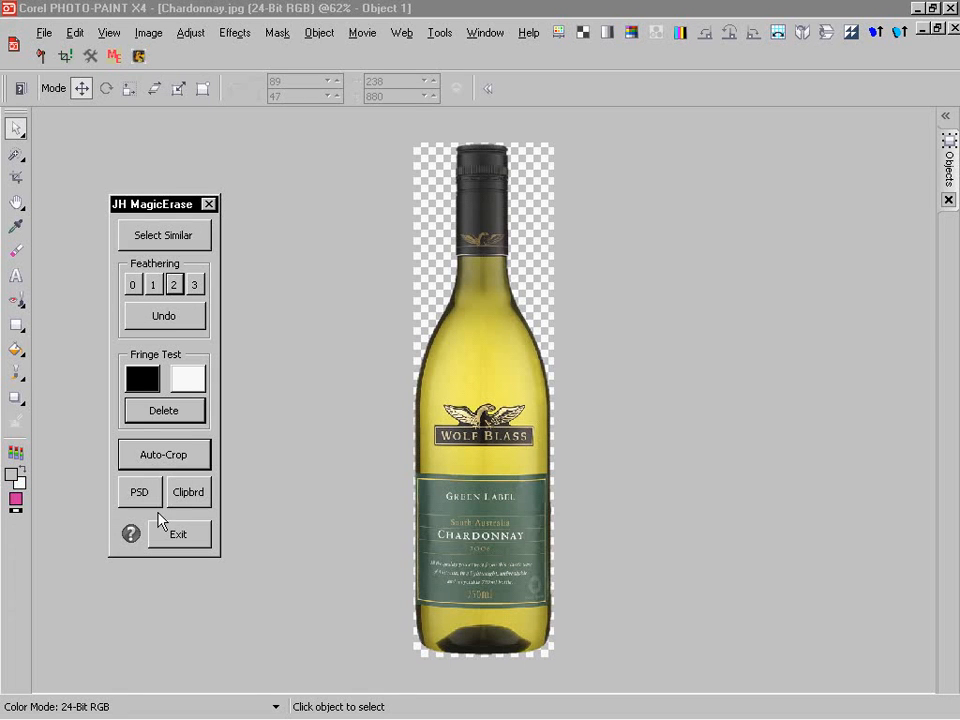
mouse_move(135, 510)
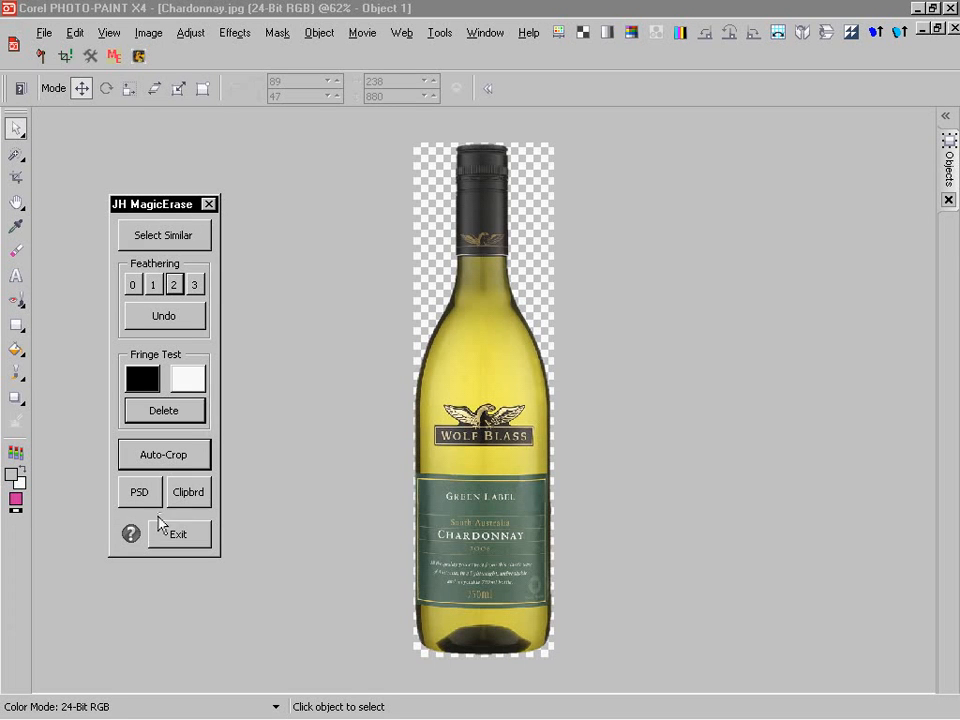
mouse_move(208, 570)
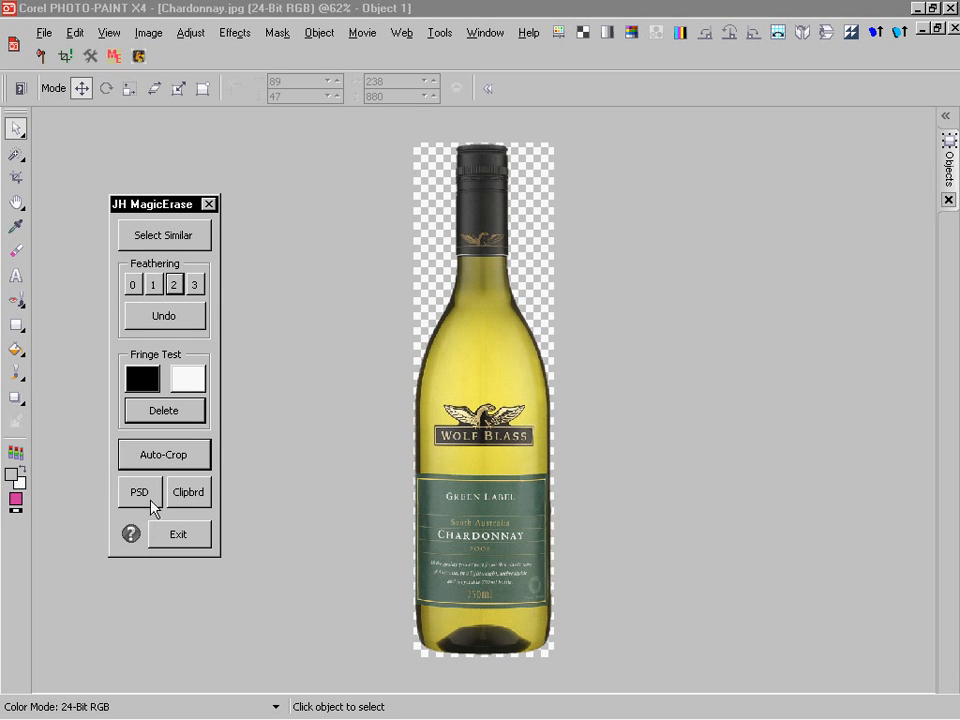
mouse_move(218, 520)
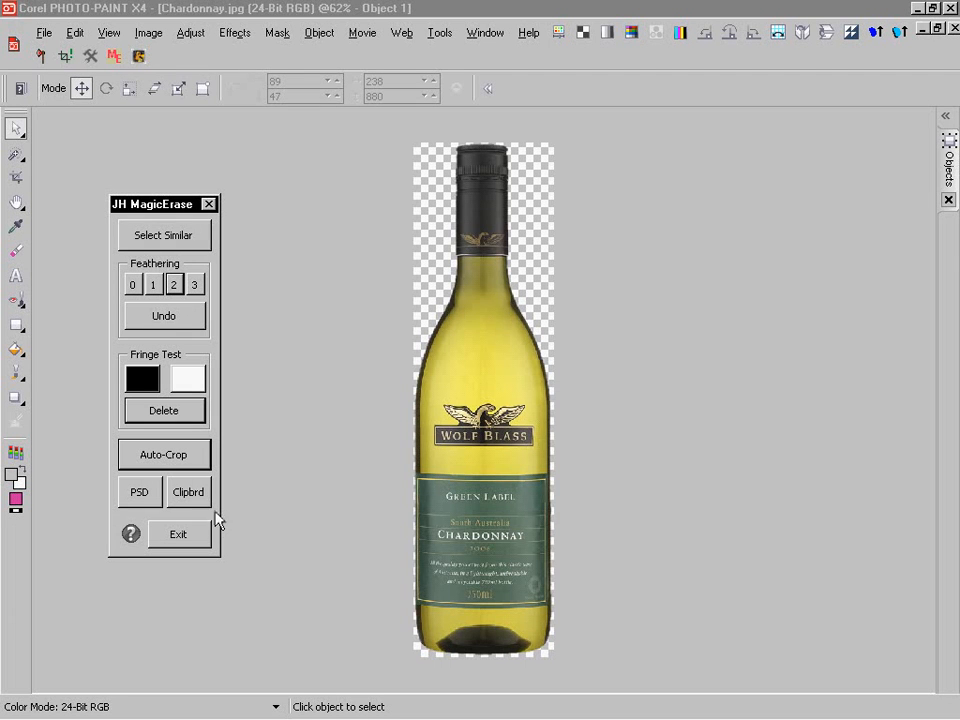
mouse_move(253, 187)
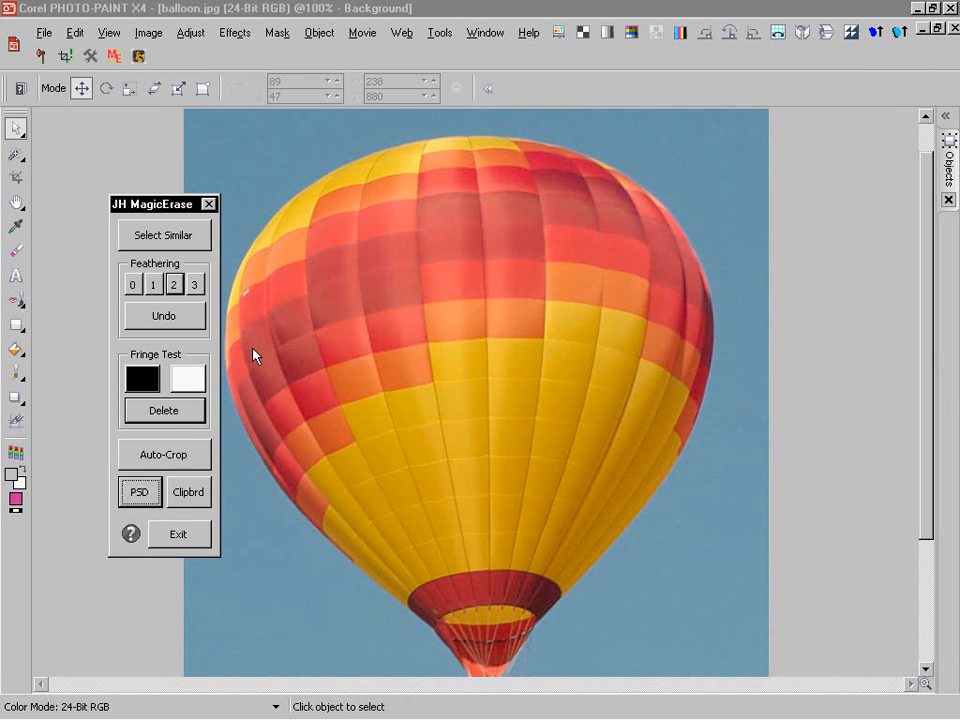
mouse_move(178, 502)
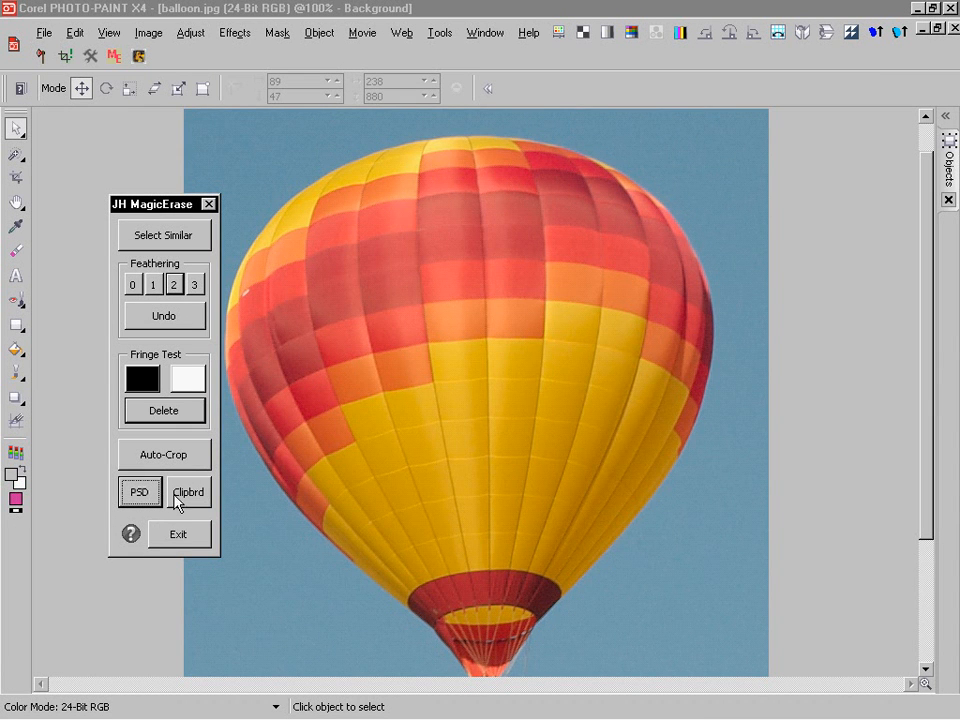
click(188, 491)
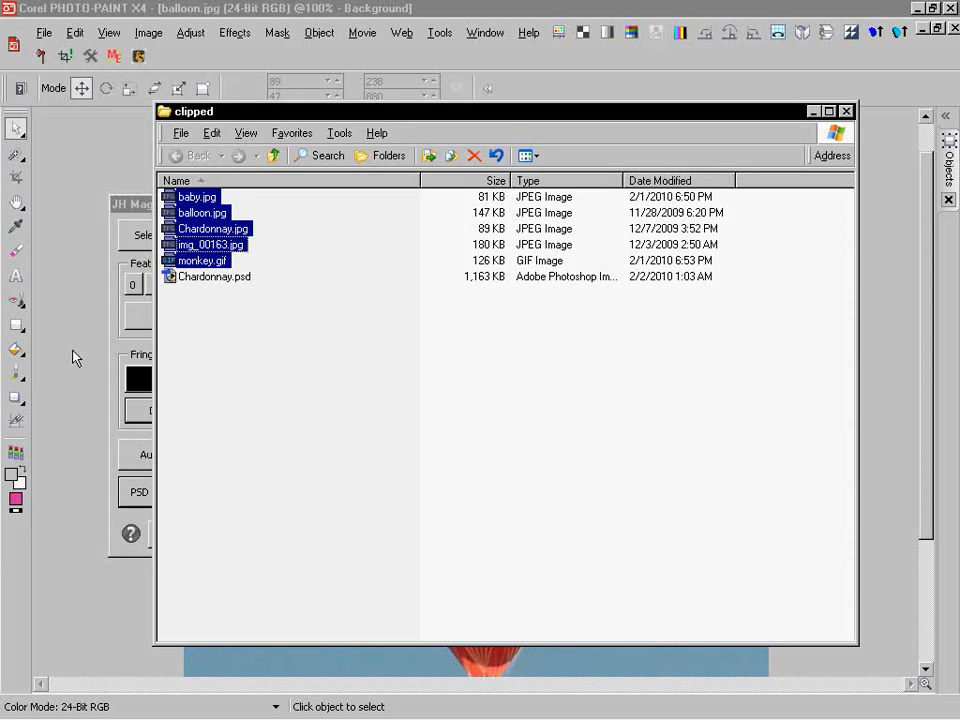
click(845, 111)
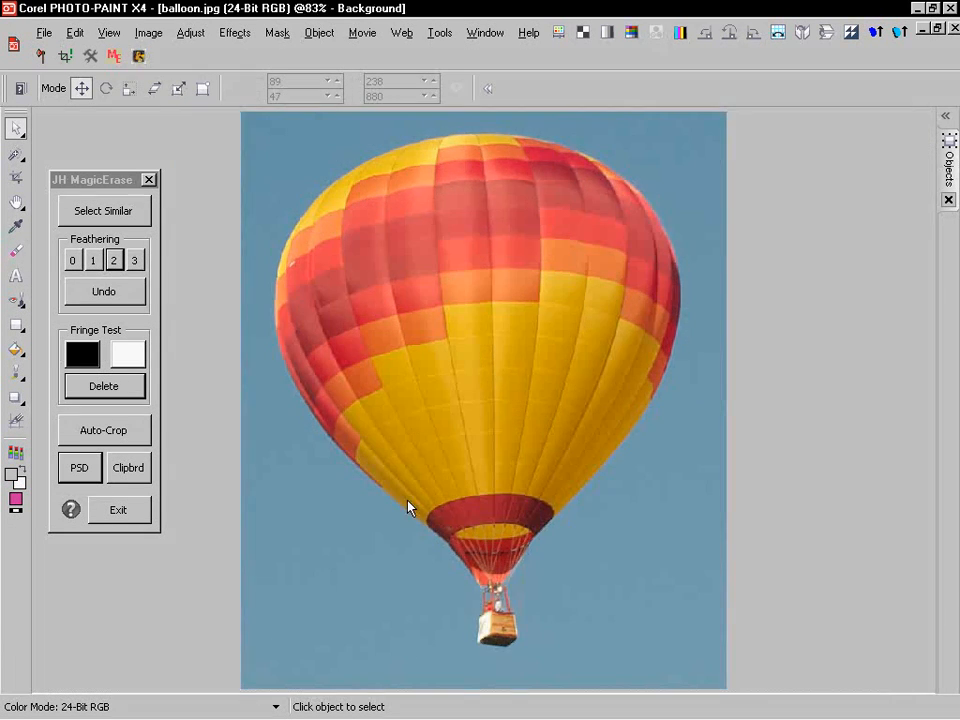
mouse_move(310, 160)
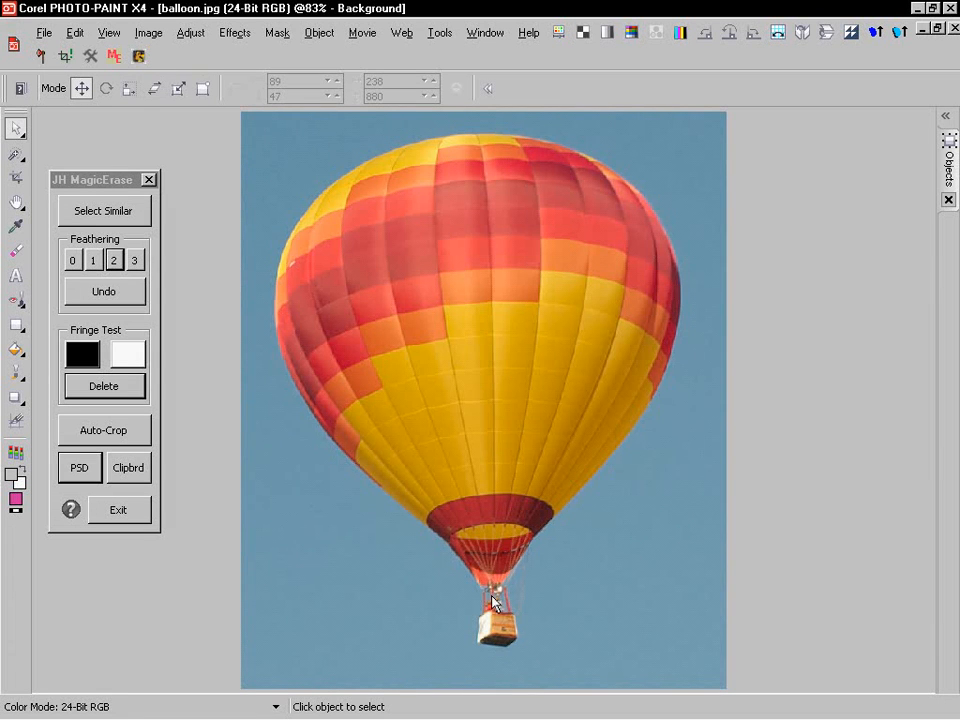
mouse_move(498, 645)
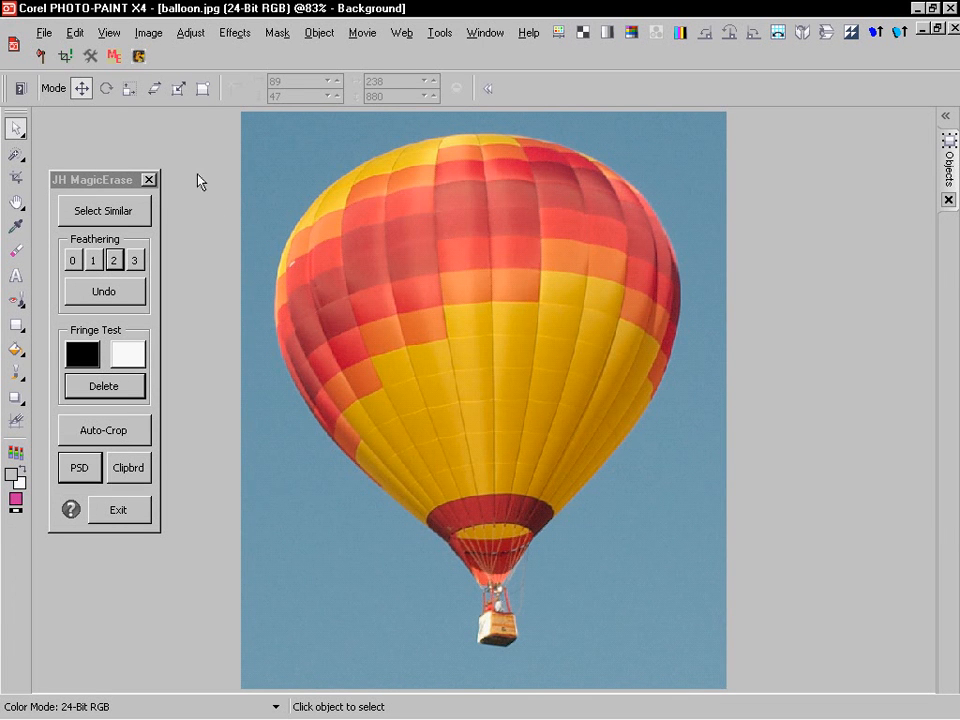
mouse_move(210, 145)
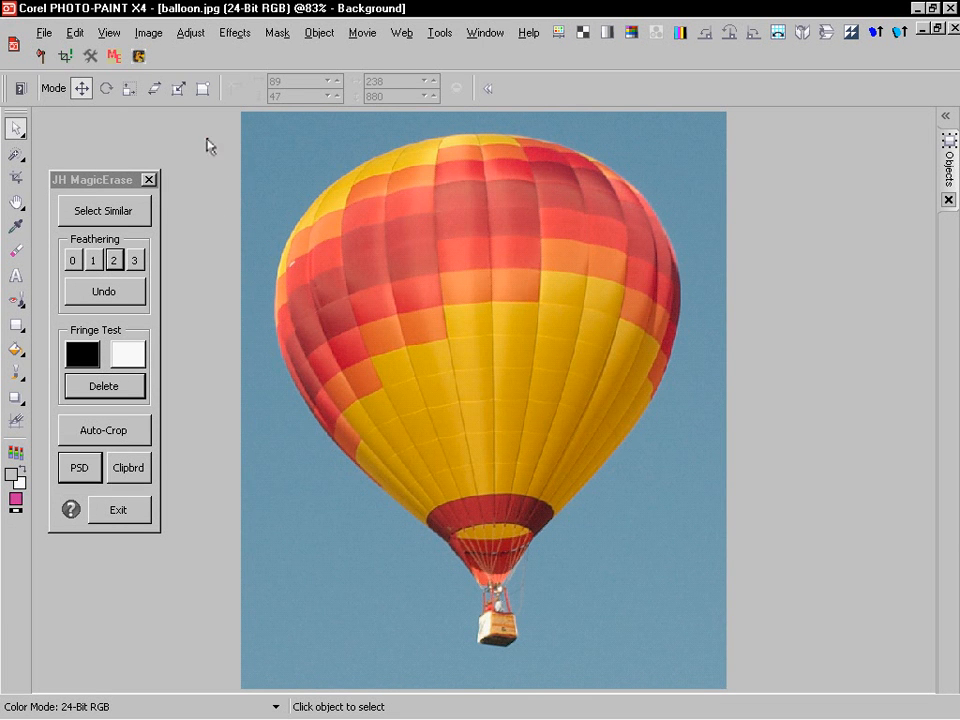
- Mask the blue sky around the hot-air balloon and basket
drag(90, 179, 105, 139)
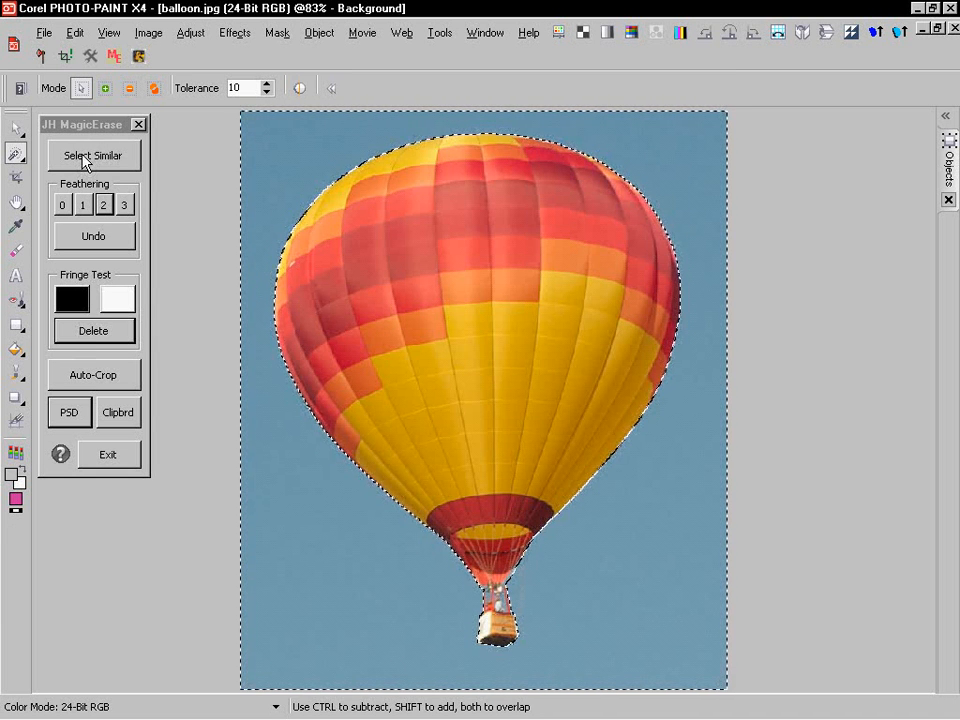
- Select similar sky colours, cut the balloon with feathering 2, test on black, export PSD
click(92, 155)
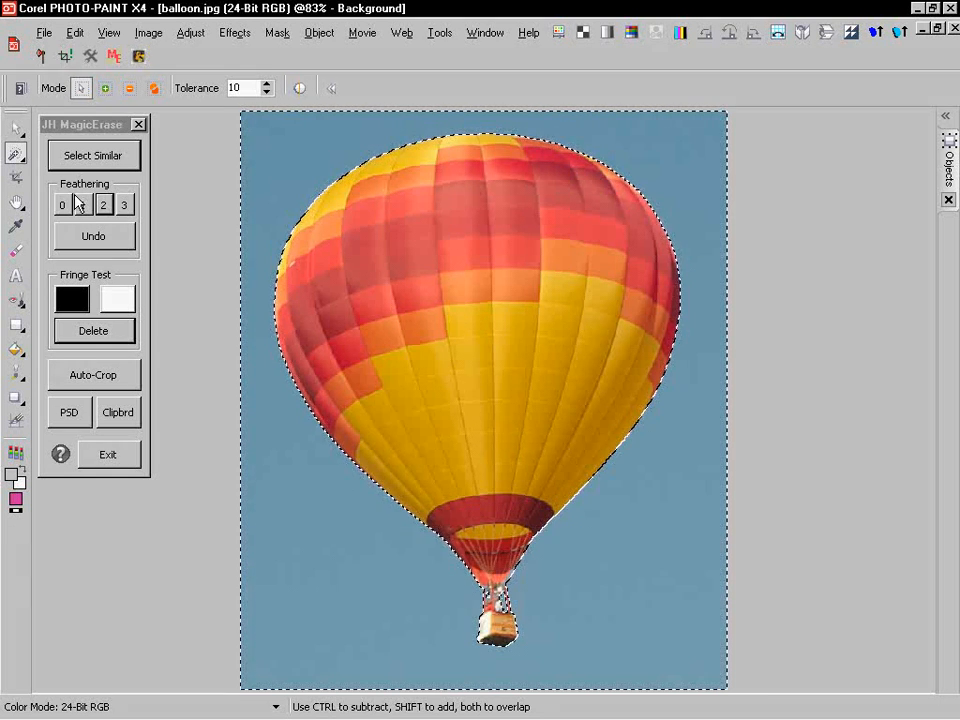
click(93, 330)
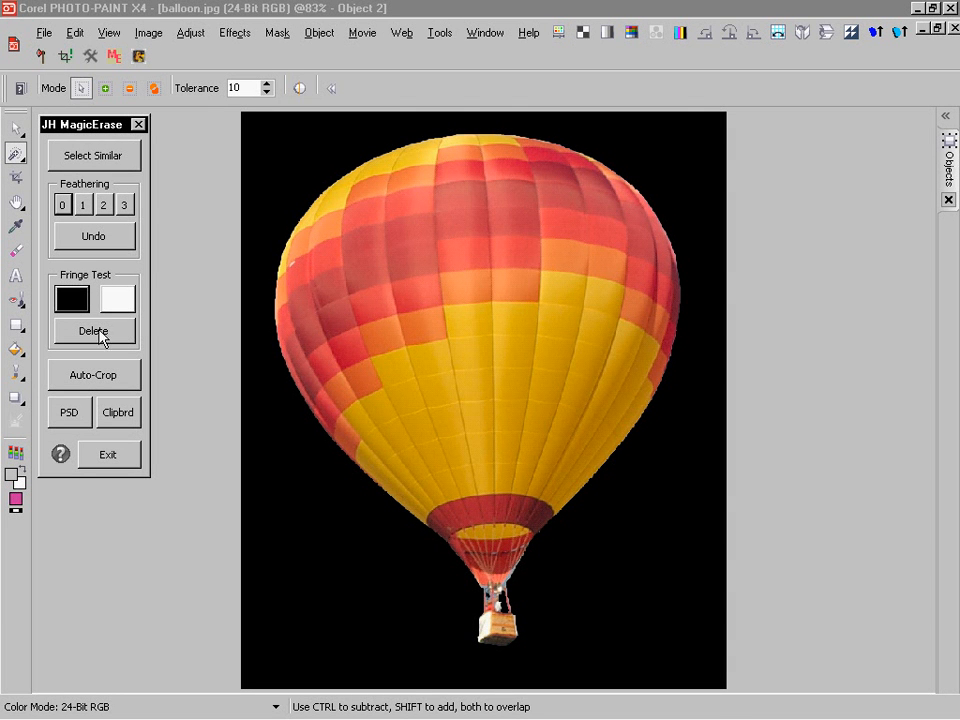
click(93, 331)
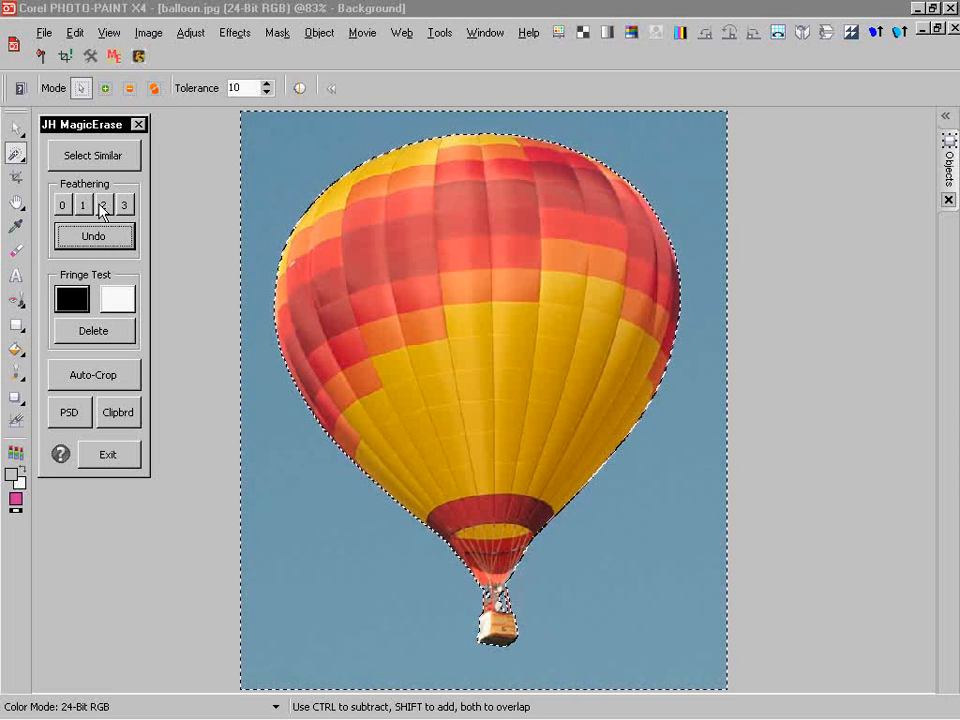
click(92, 330)
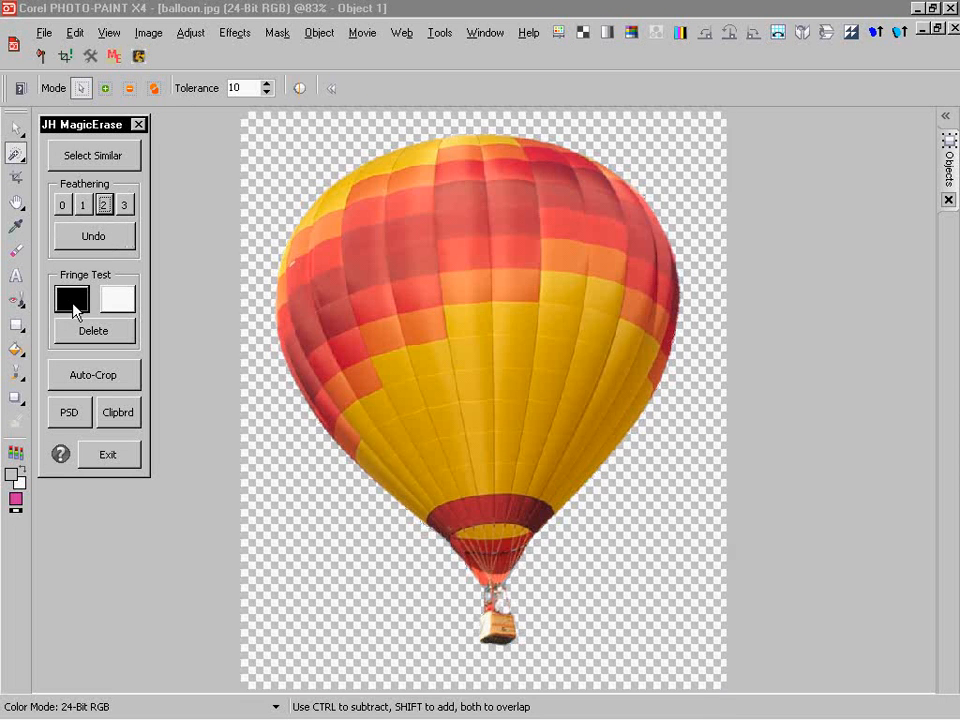
click(72, 298)
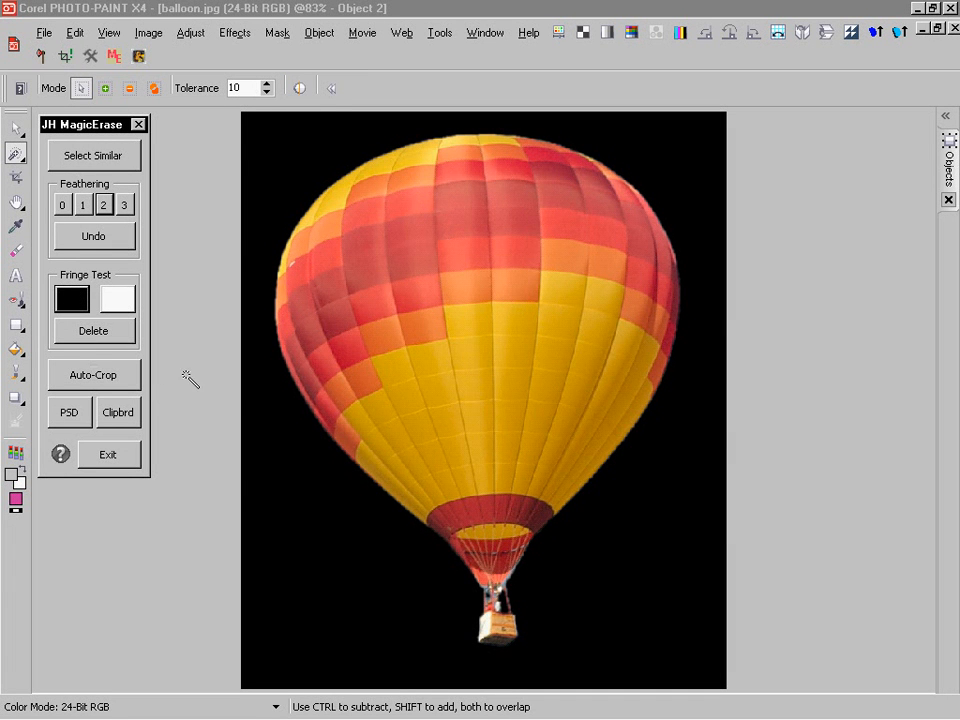
click(93, 331)
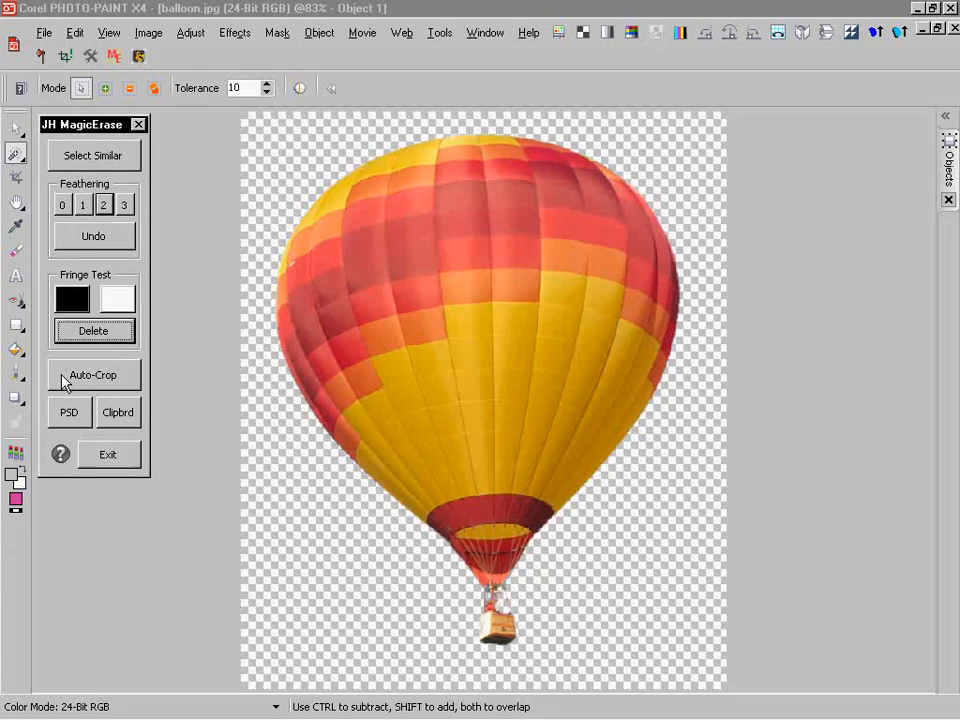
click(93, 375)
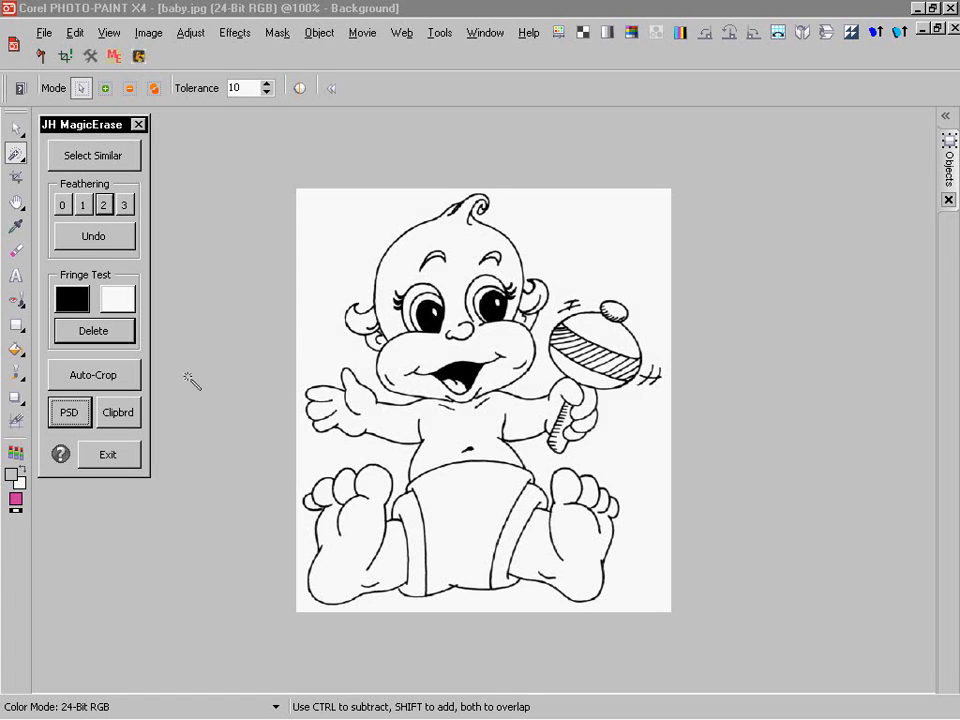
- Cut the baby drawing from its white background with feathering 1 and clear the preview
click(117, 412)
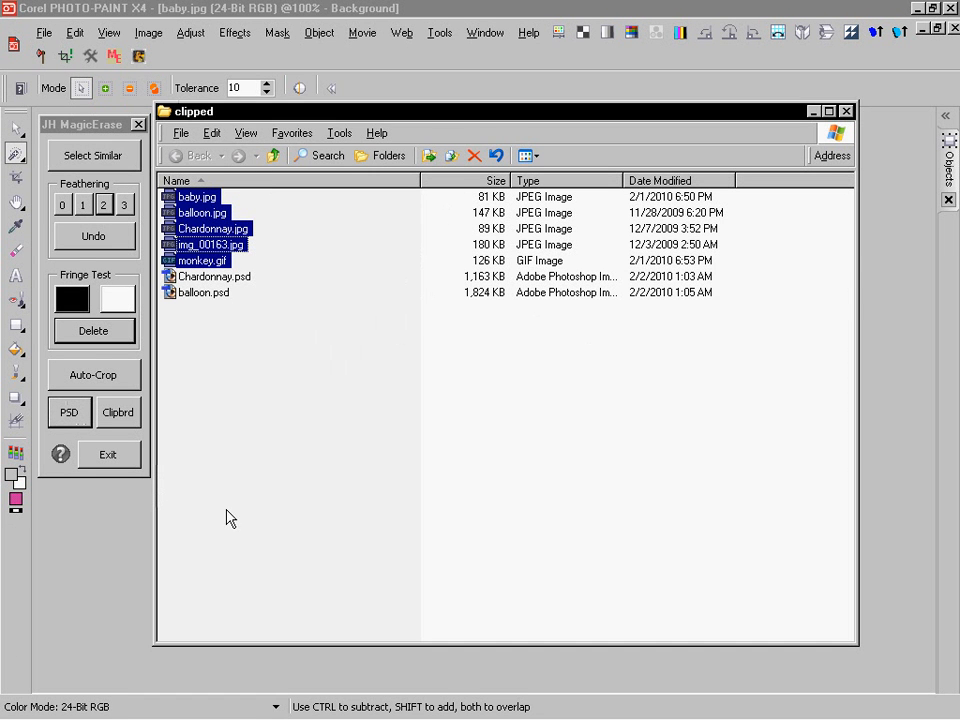
mouse_move(248, 427)
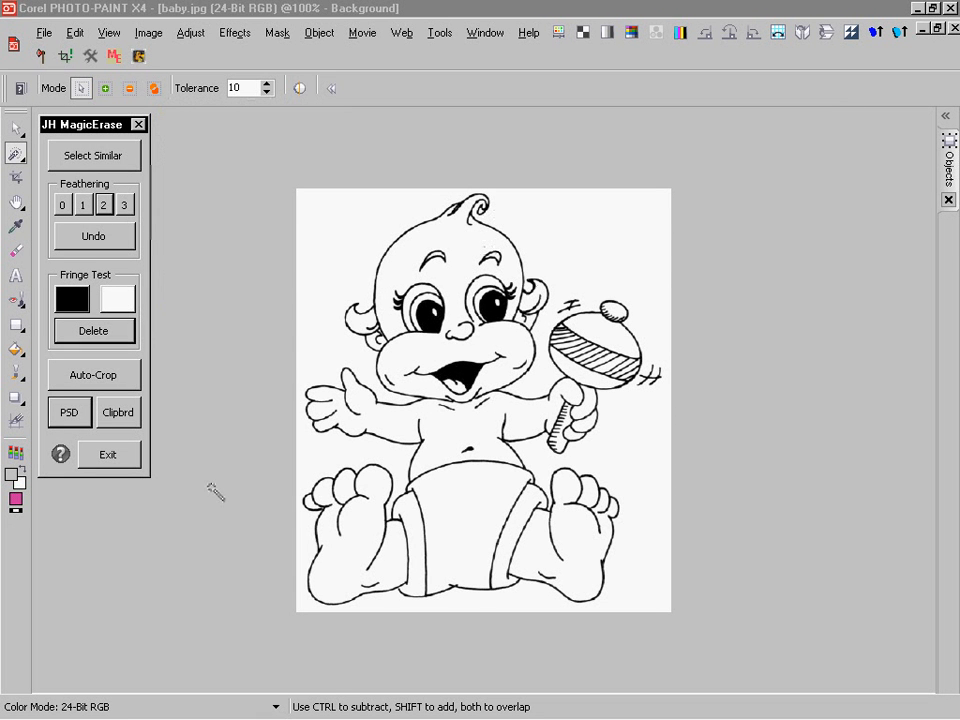
mouse_move(336, 237)
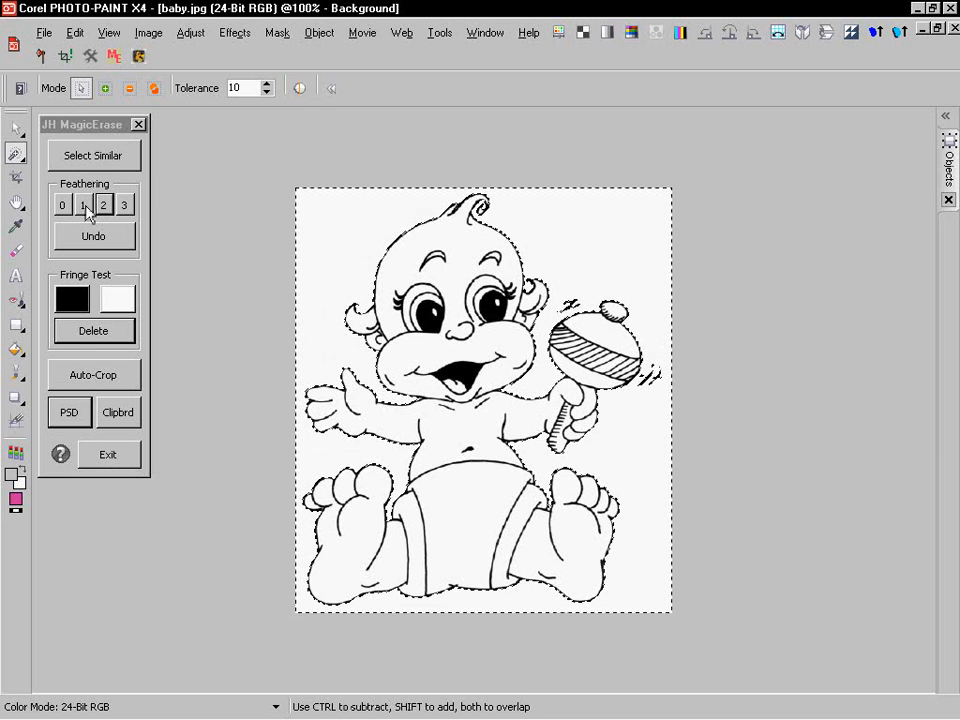
click(93, 330)
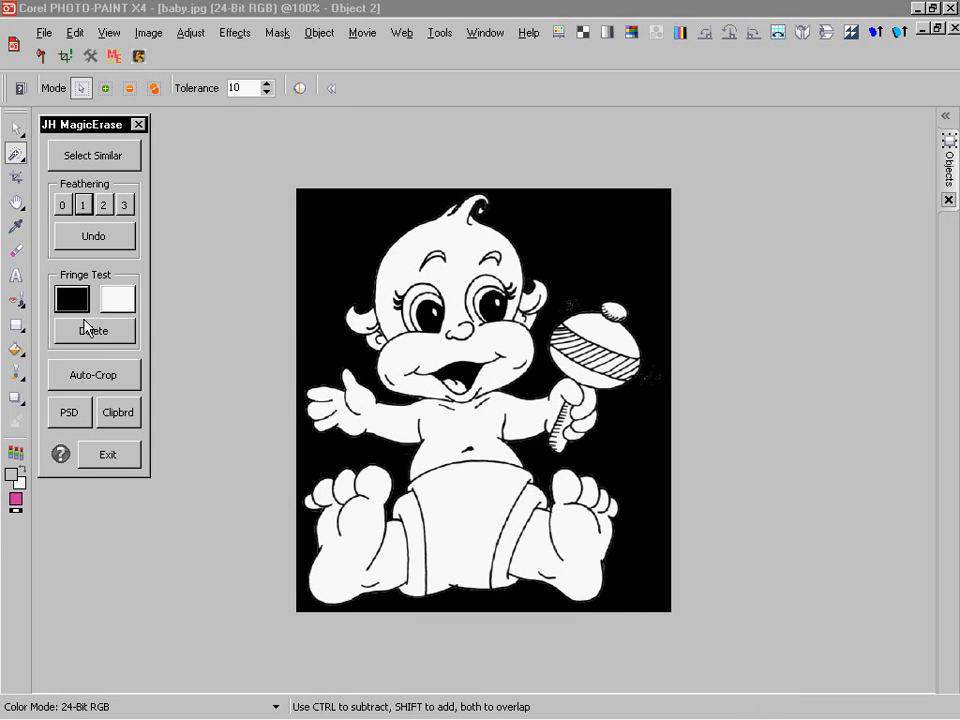
click(93, 330)
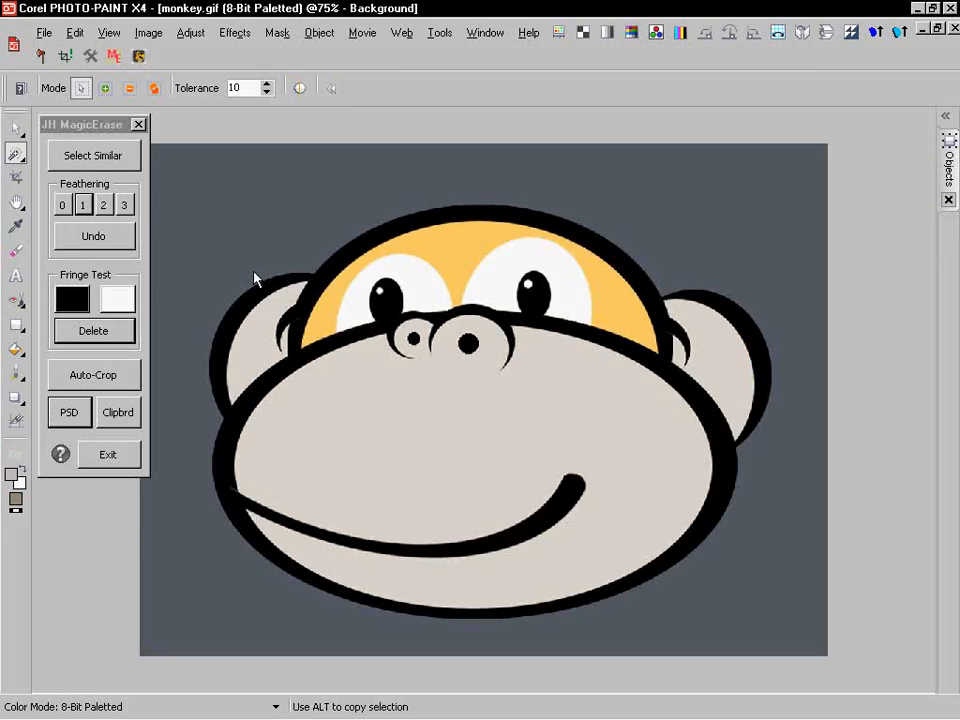
- Remove the monkey's gray backdrop with feathering 2, Auto-Crop, and export as PSD
click(93, 155)
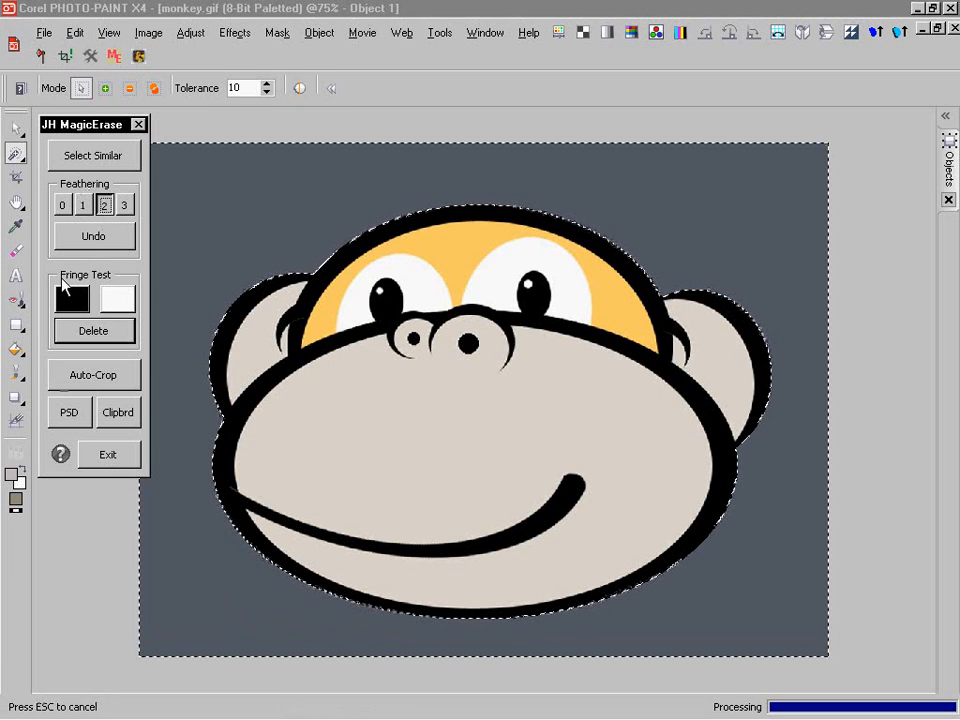
click(93, 330)
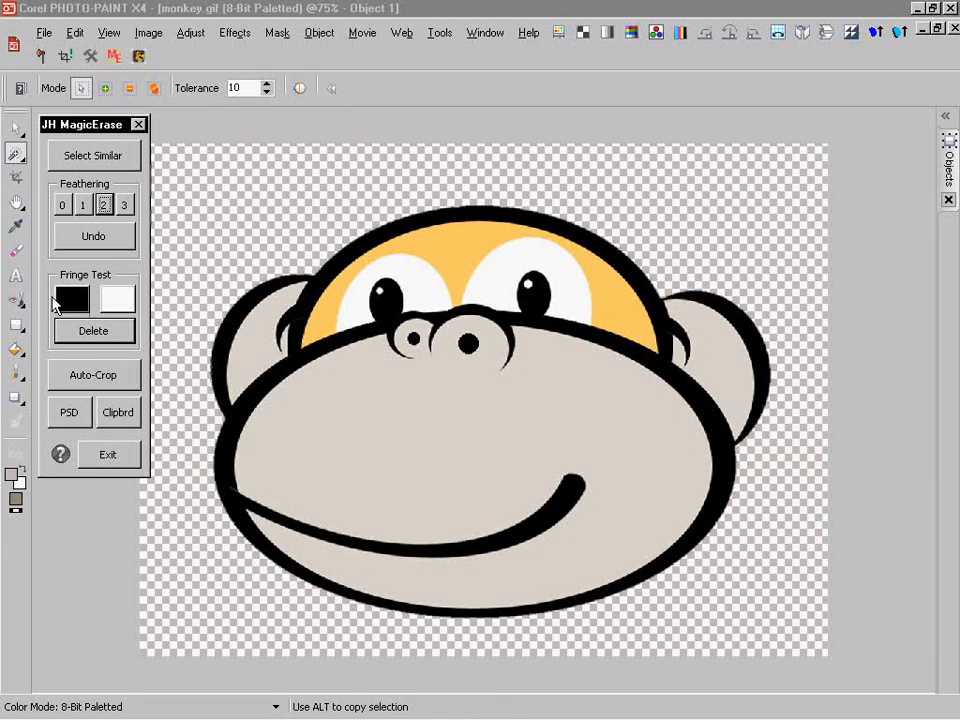
click(69, 412)
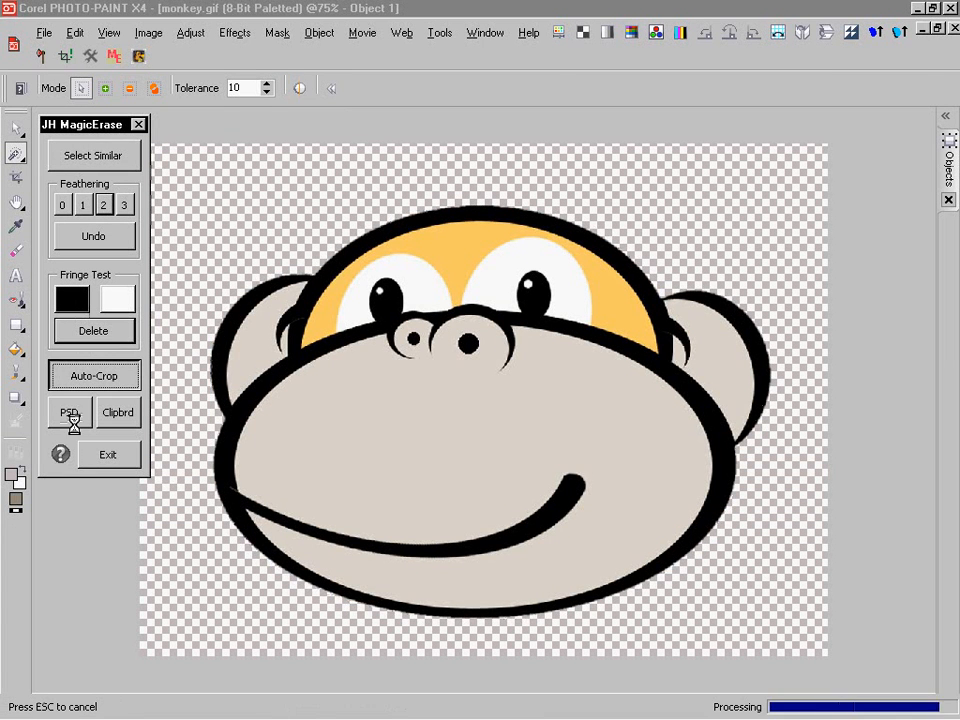
click(68, 412)
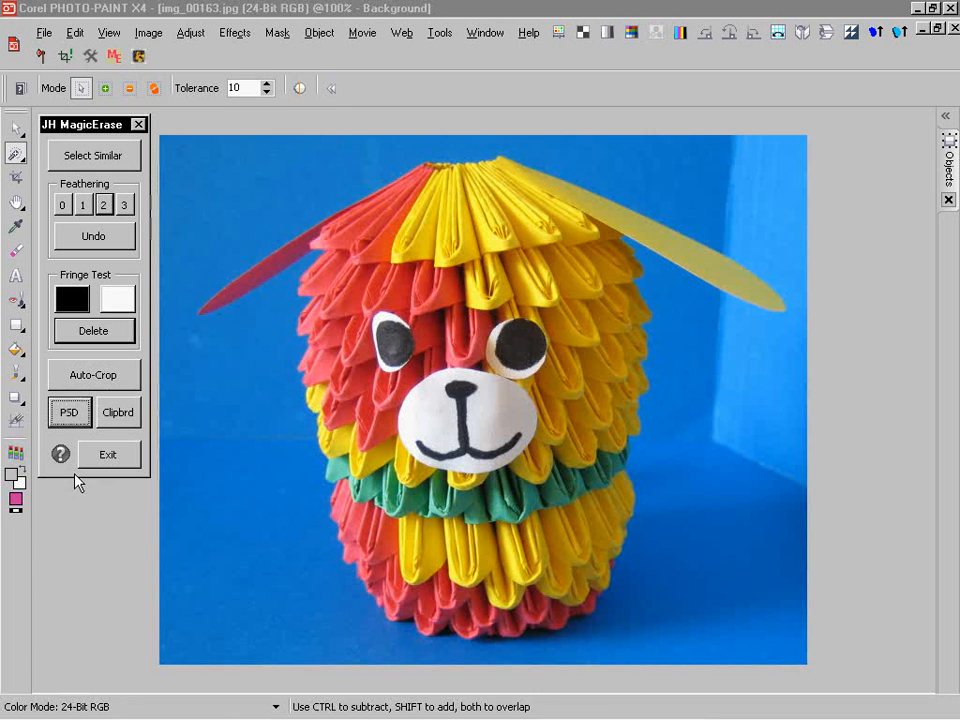
- Select the blue backdrop, cut the paper dog with feathering 3, and save as PSD
click(690, 525)
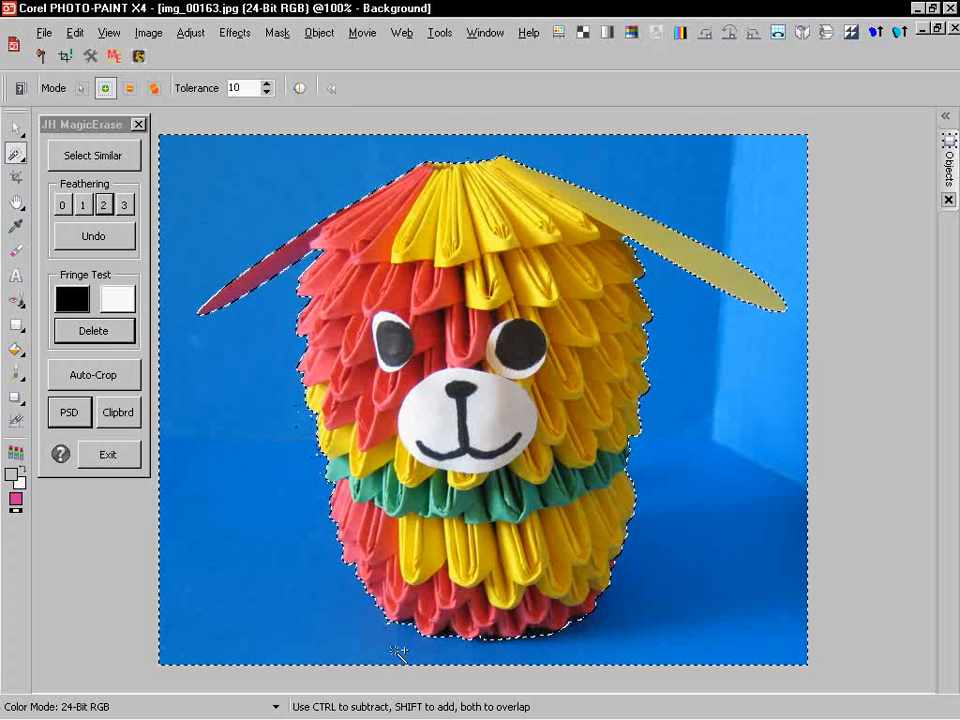
mouse_move(705, 205)
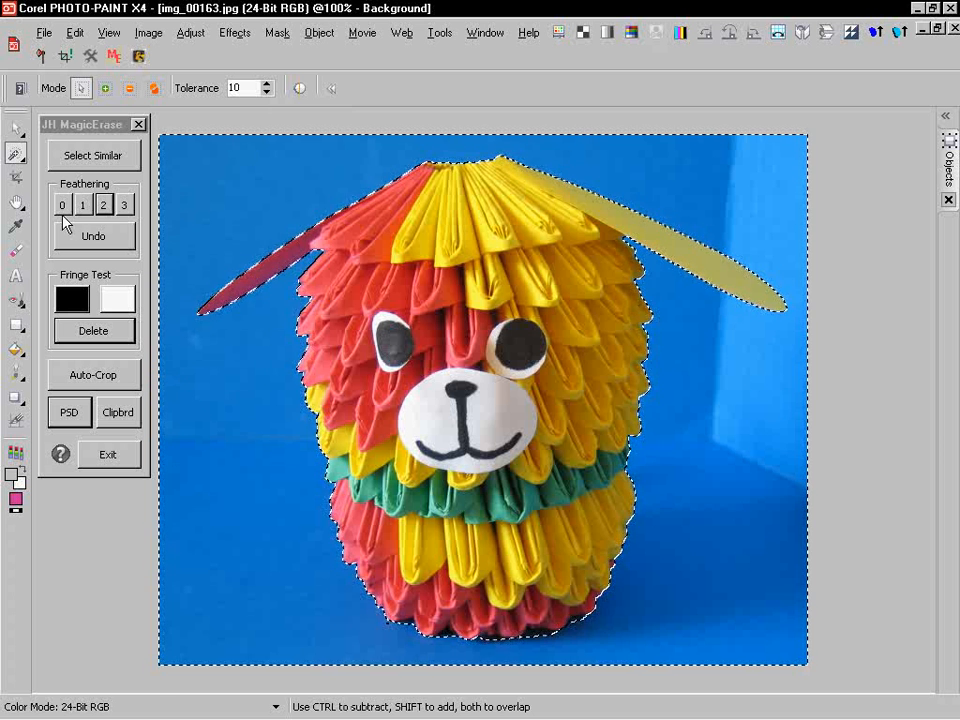
click(123, 205)
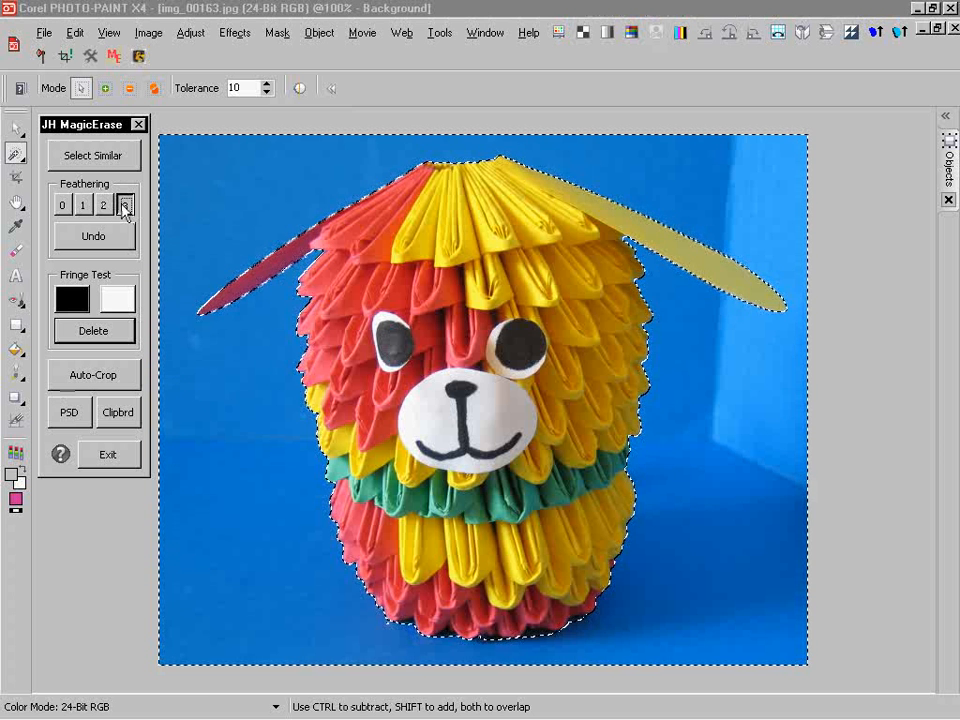
click(93, 330)
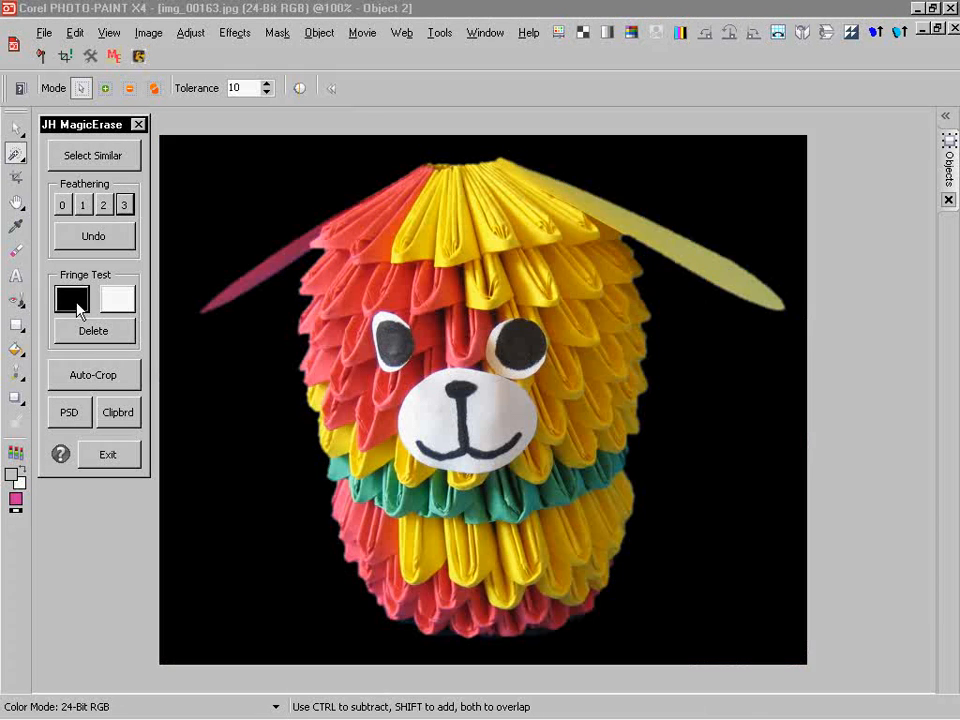
click(93, 375)
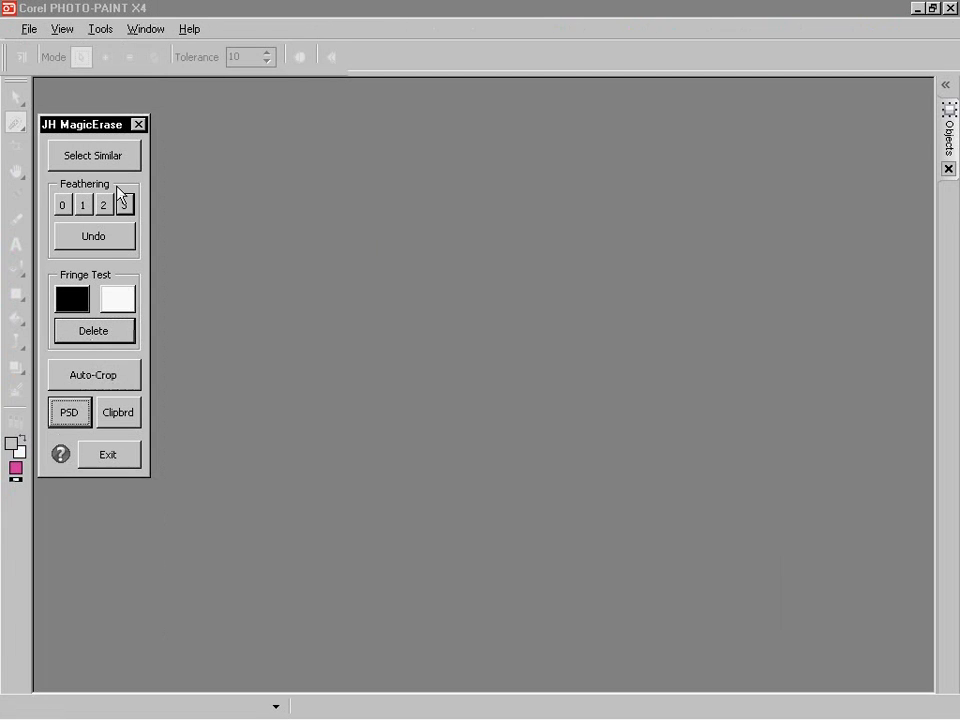
click(123, 204)
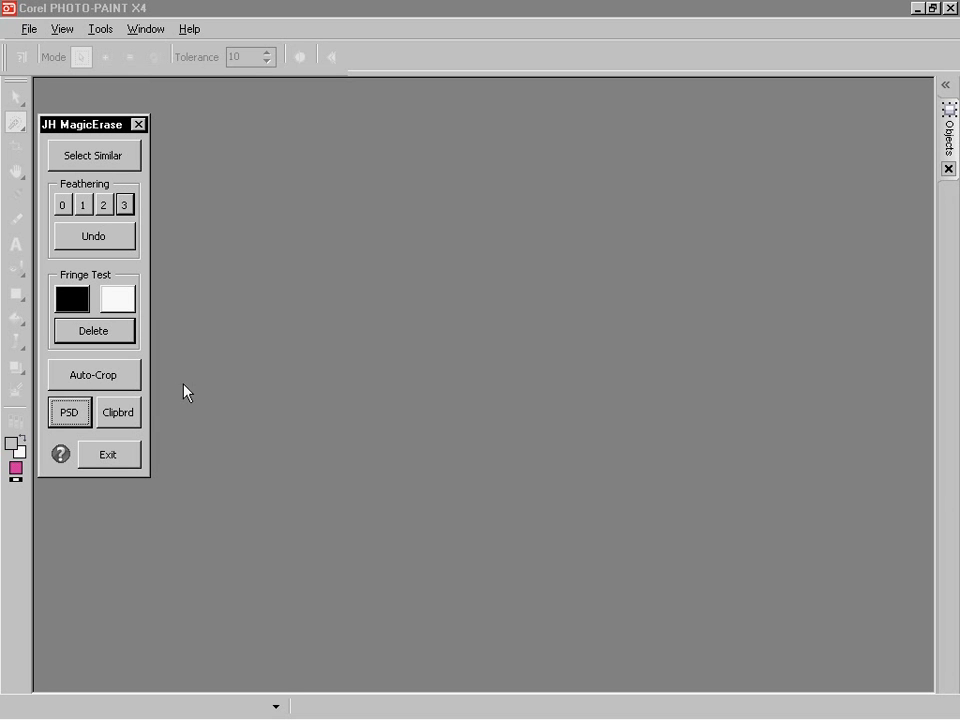
mouse_move(213, 423)
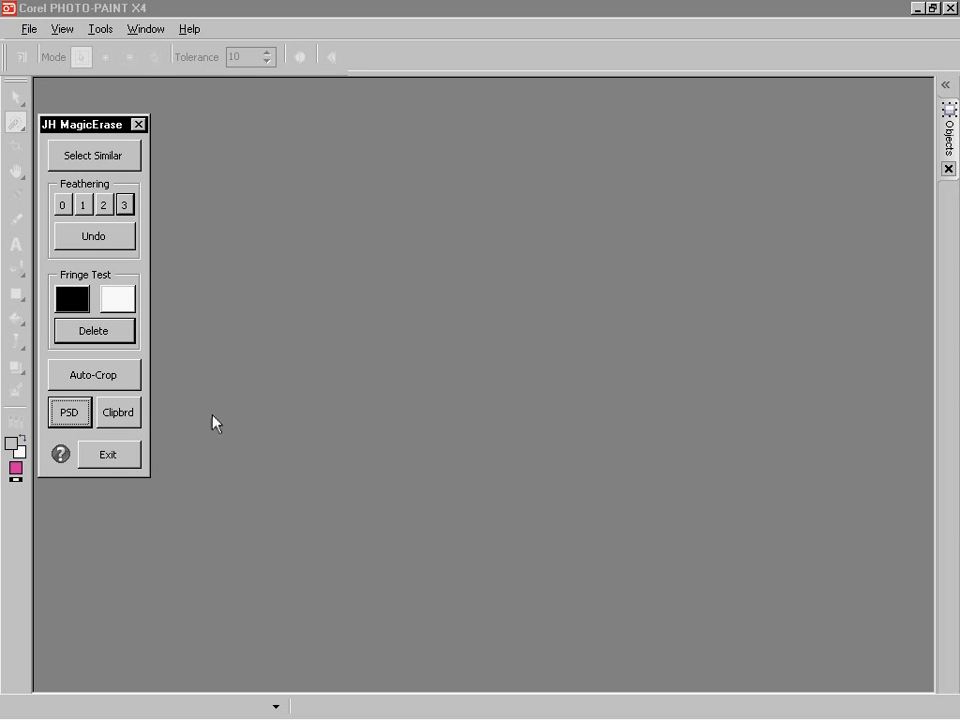
mouse_move(211, 369)
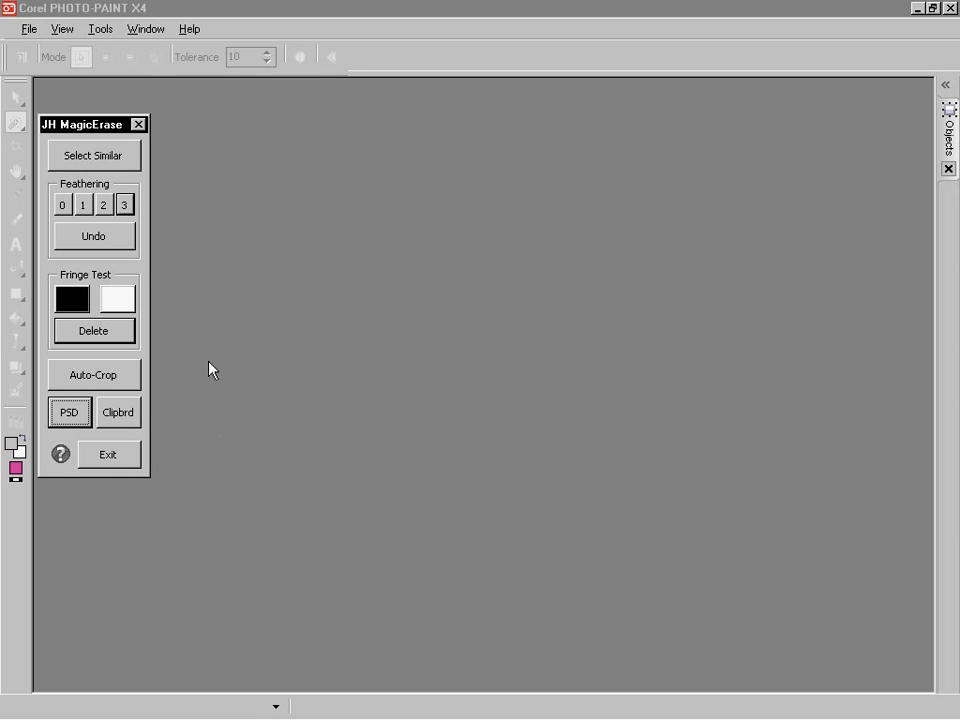
mouse_move(270, 384)
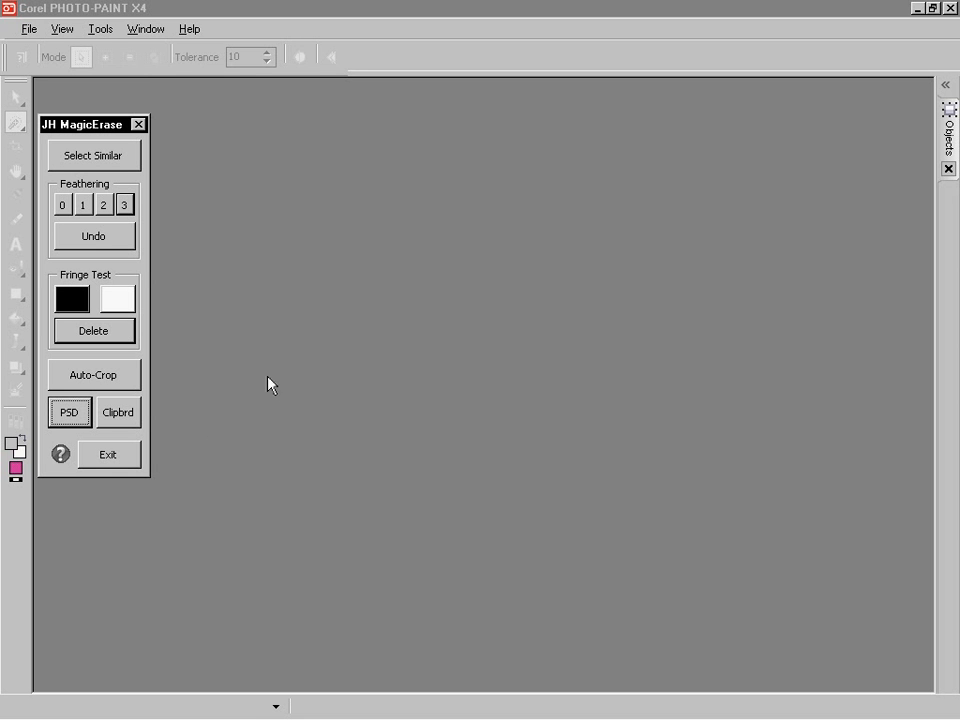